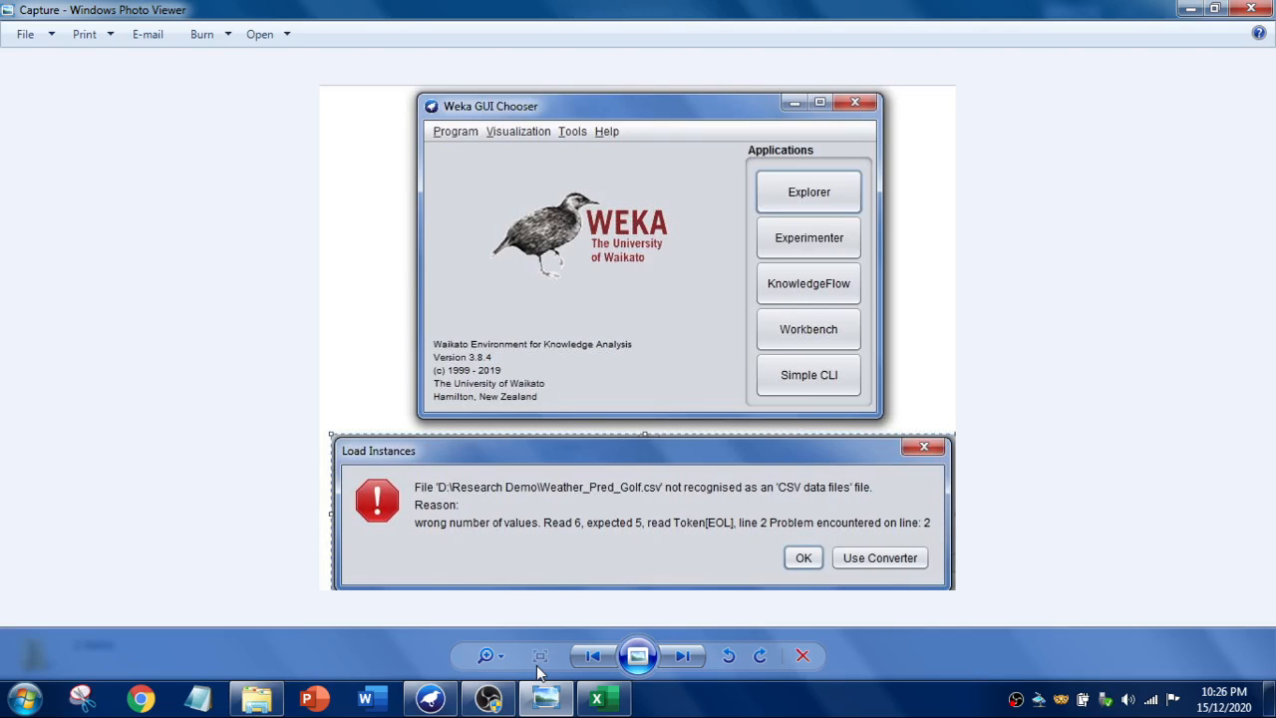
{"action": "mouse_move", "coordinate": [594, 530]}
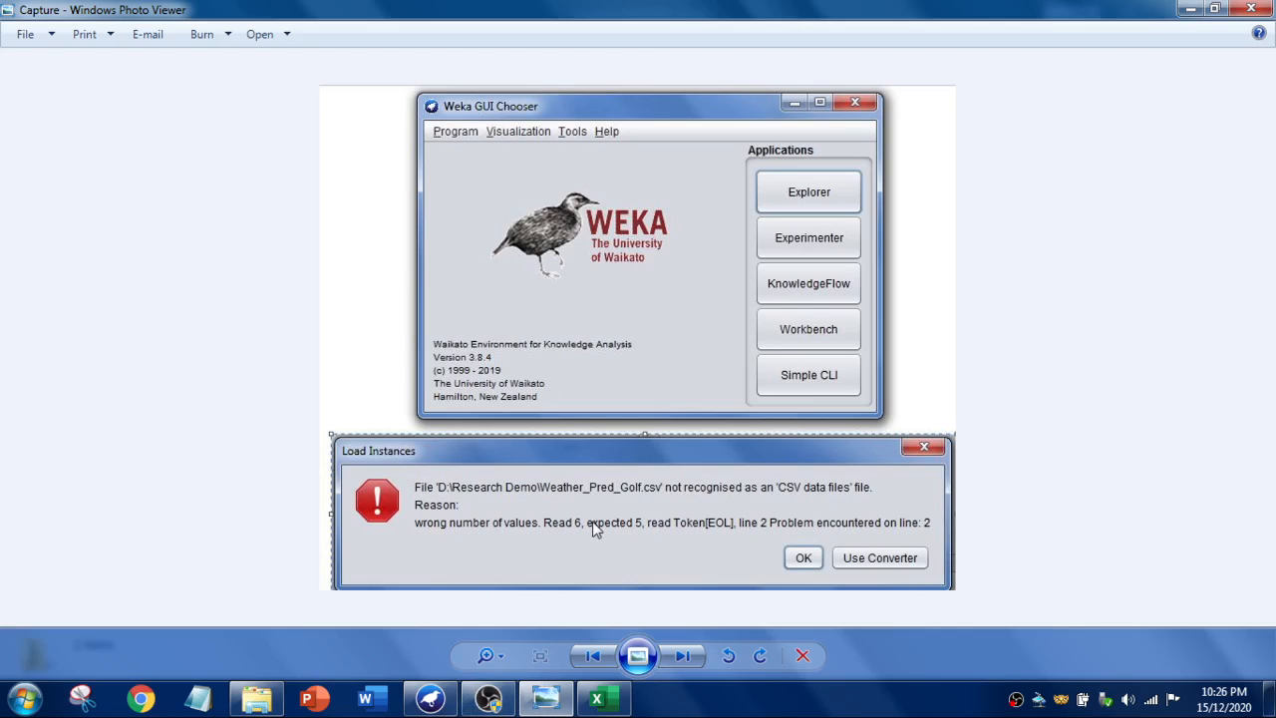
{"action": "mouse_move", "coordinate": [660, 534]}
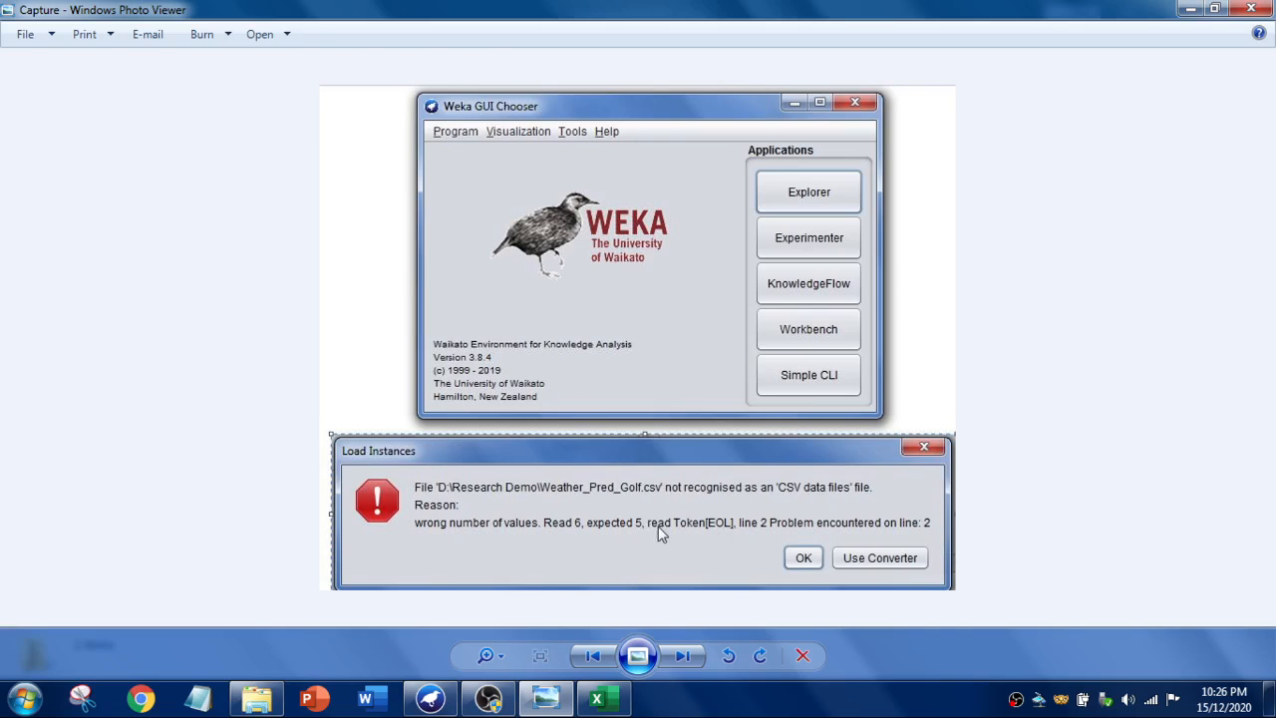
{"action": "mouse_move", "coordinate": [555, 531]}
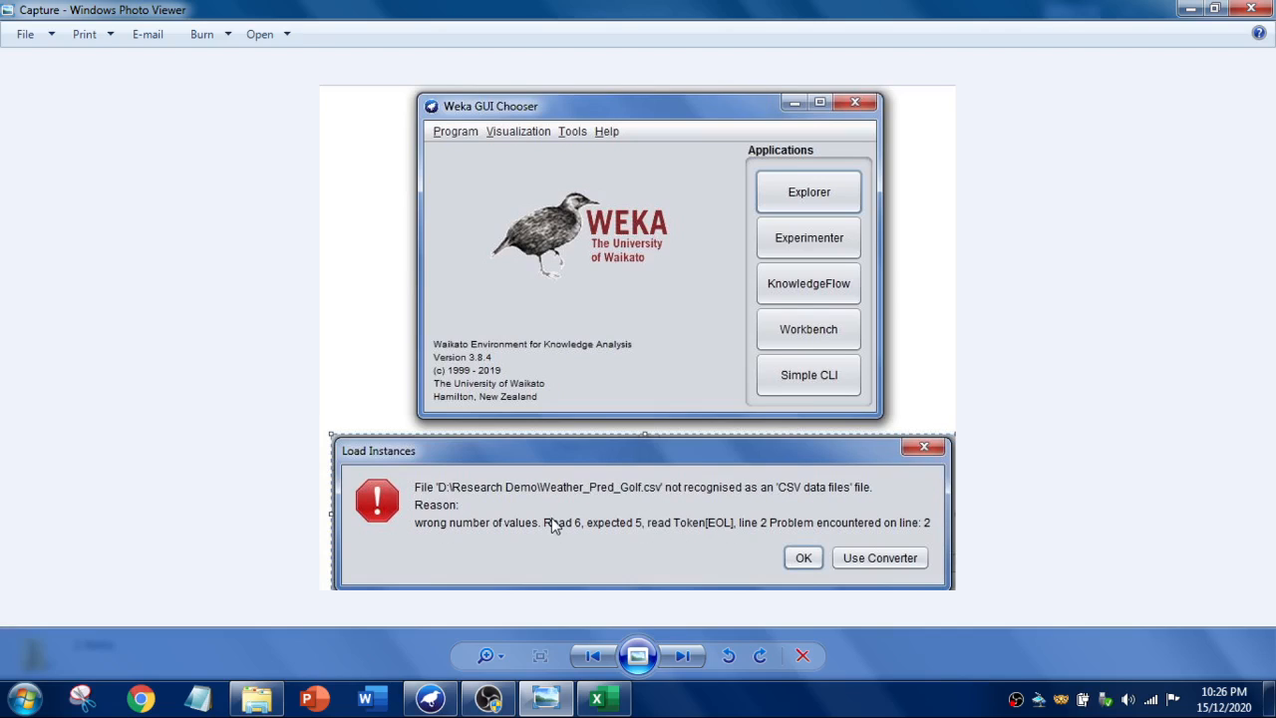
{"action": "mouse_move", "coordinate": [602, 688]}
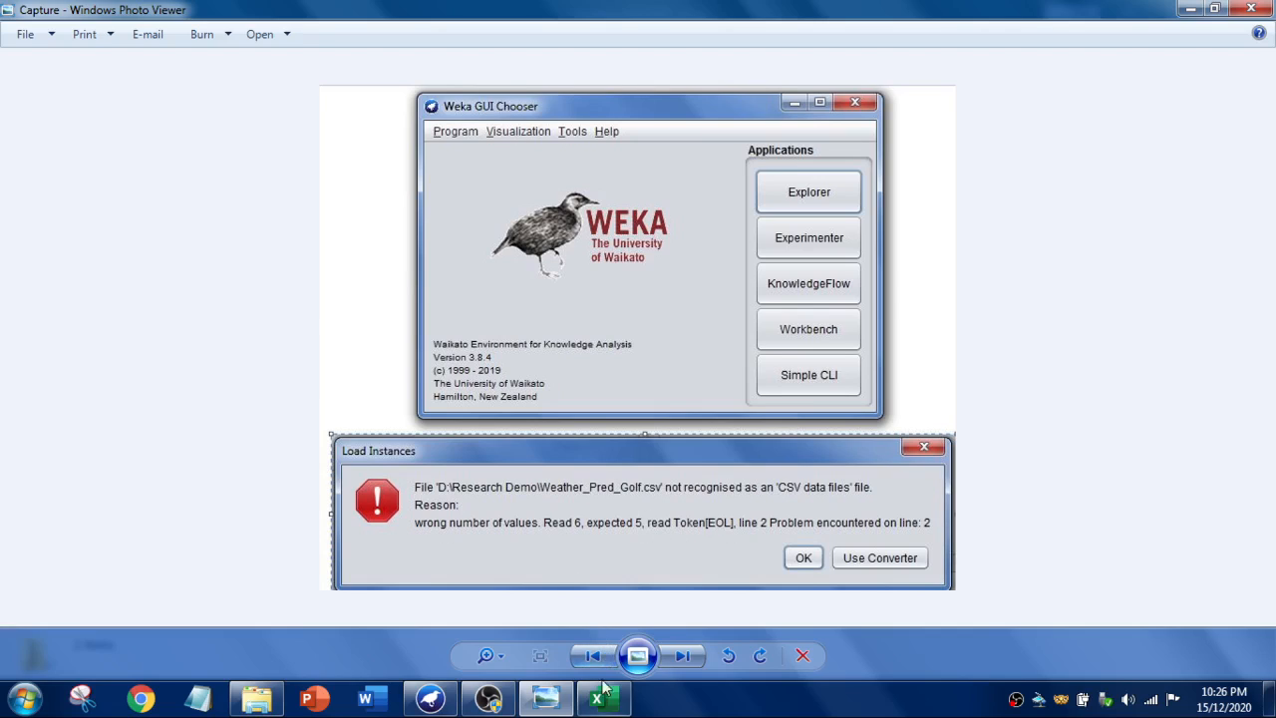
Select Weather_Pred_Golf.csv in the Research Demo folder to view its details
{"action": "left_click", "coordinate": [602, 698]}
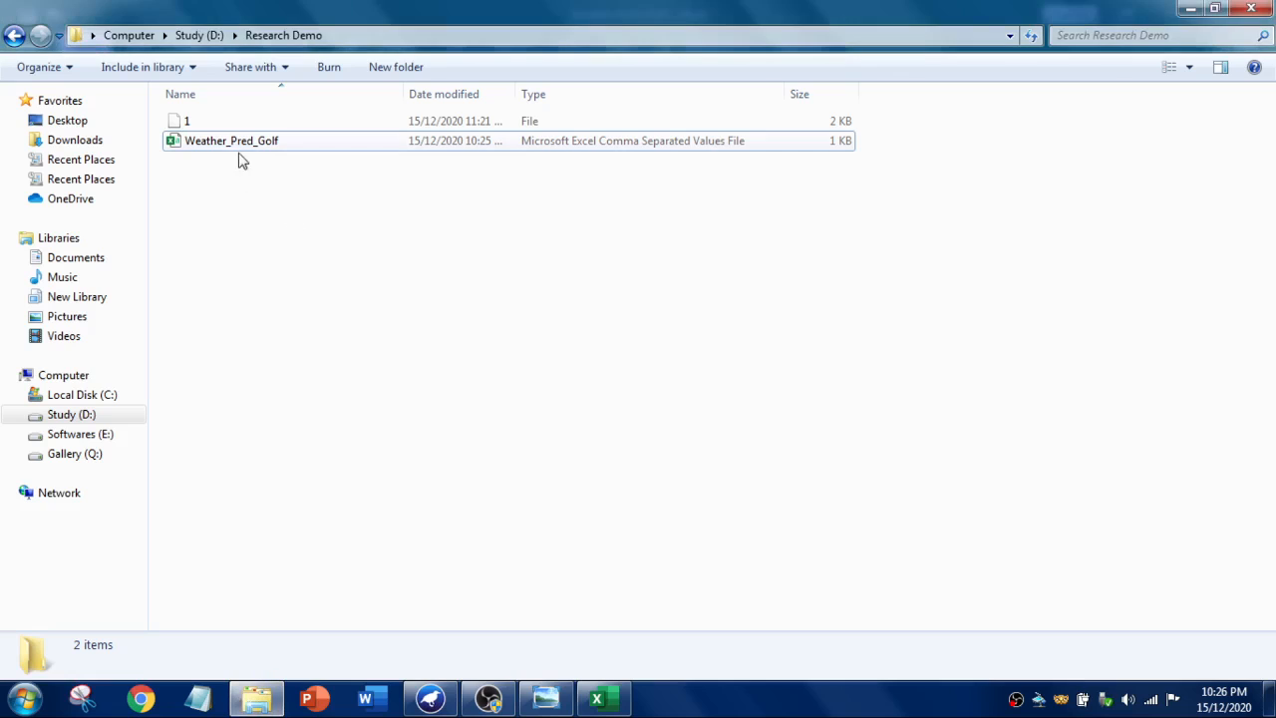
{"action": "mouse_move", "coordinate": [288, 139]}
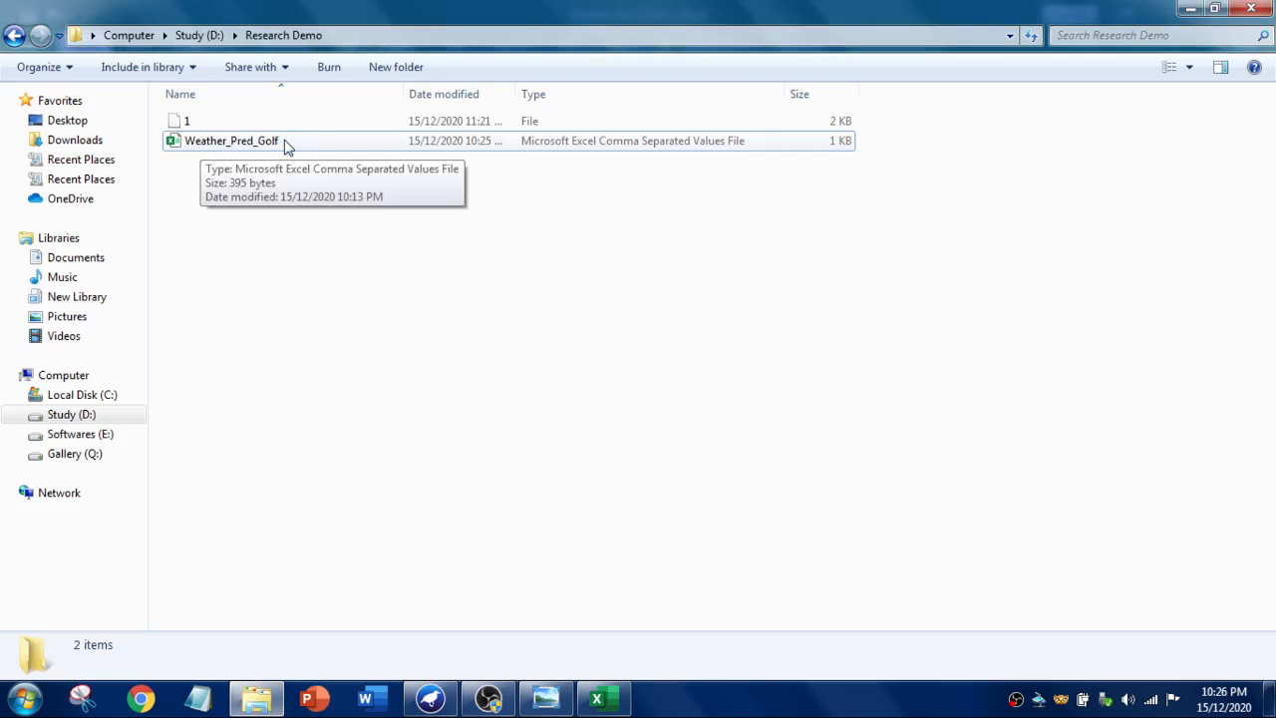
{"action": "mouse_move", "coordinate": [694, 150]}
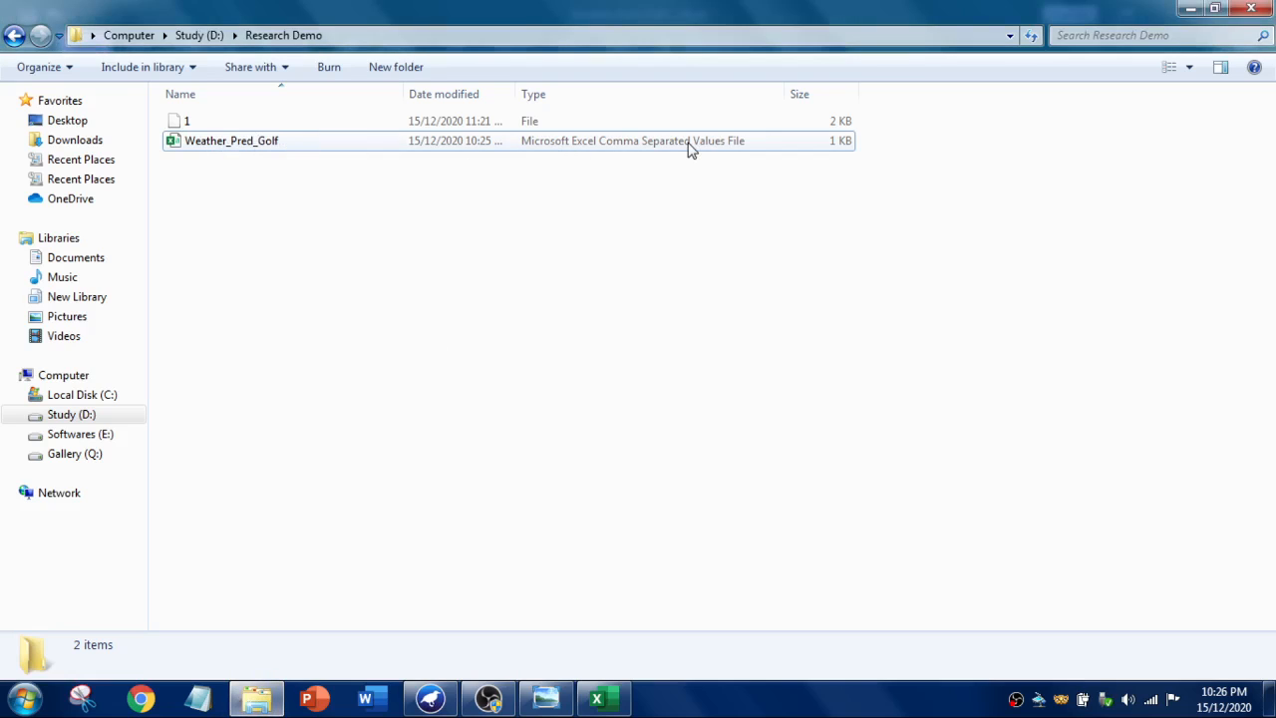
{"action": "left_click", "coordinate": [232, 140]}
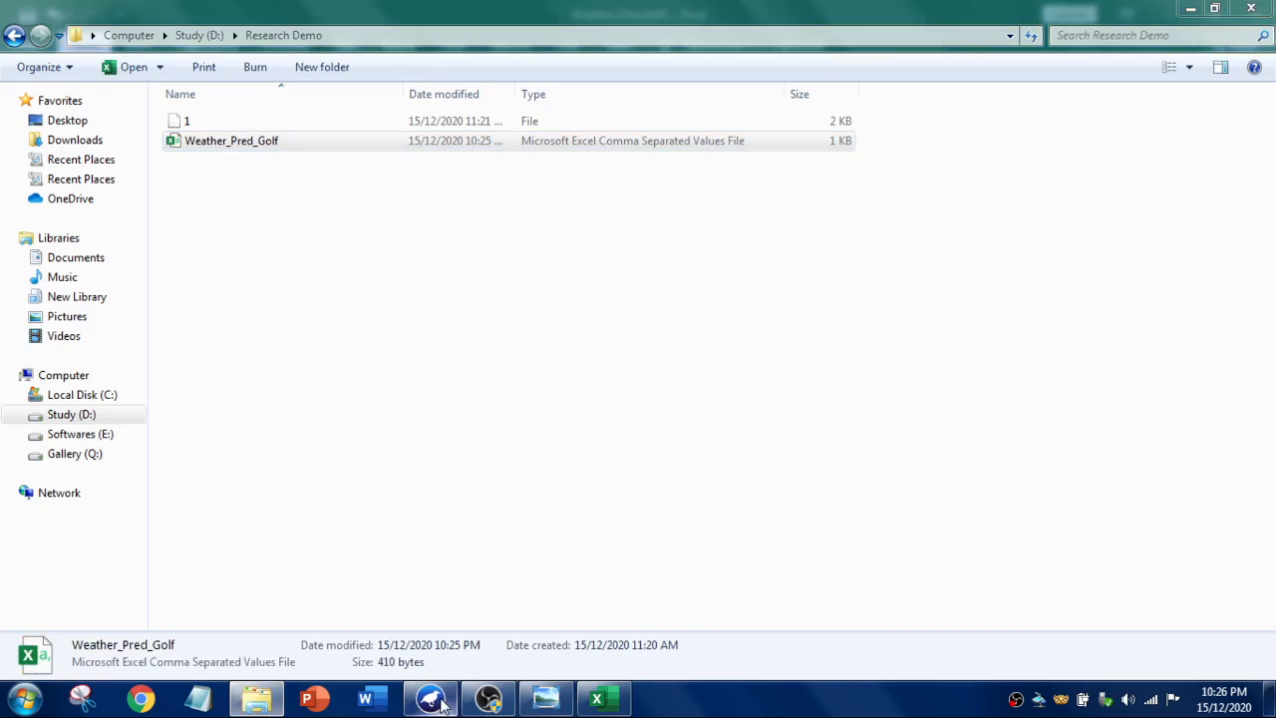
Launch the Weka Explorer and start loading a file from the Research Demo folder
{"action": "left_click", "coordinate": [431, 698]}
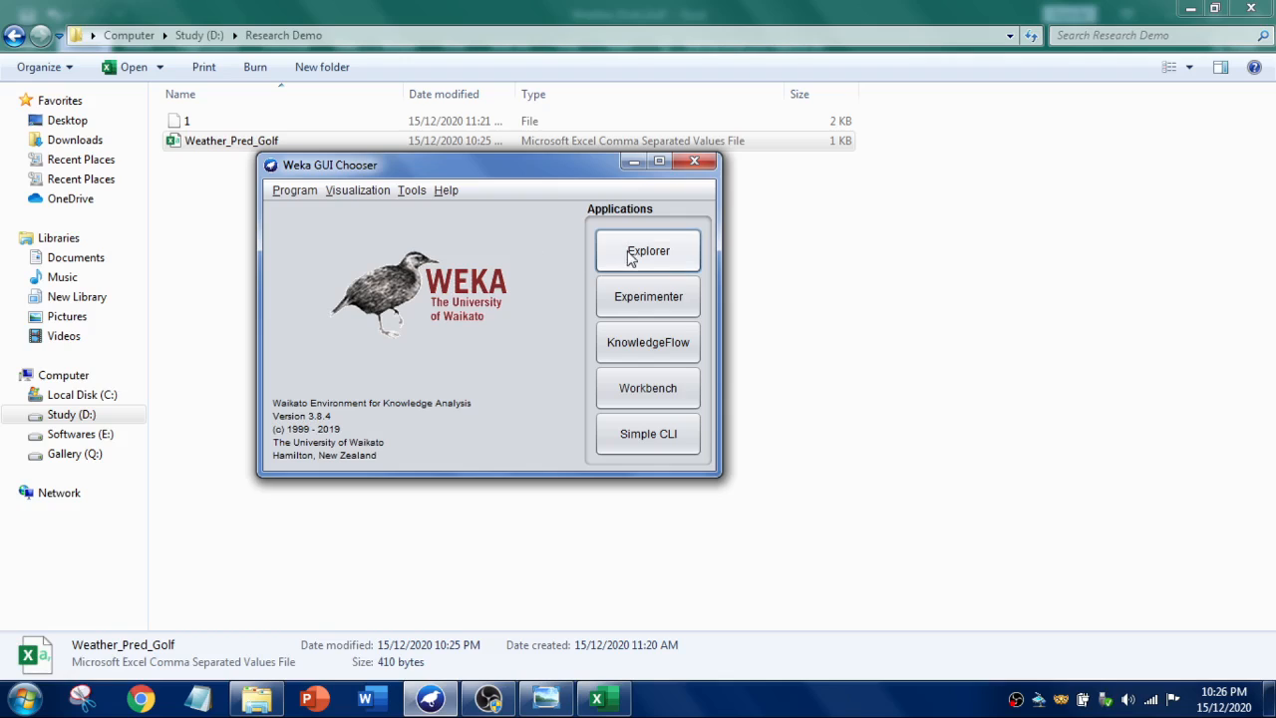
{"action": "left_click", "coordinate": [648, 251]}
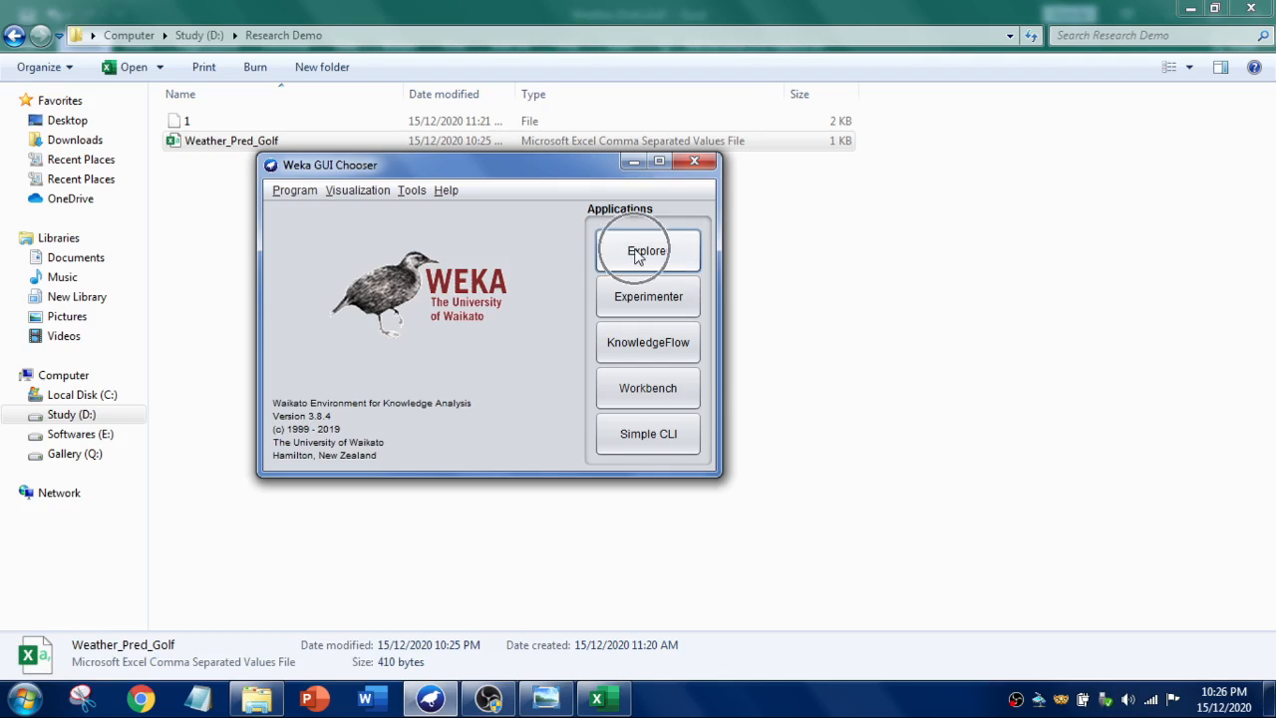
{"action": "left_click", "coordinate": [649, 252]}
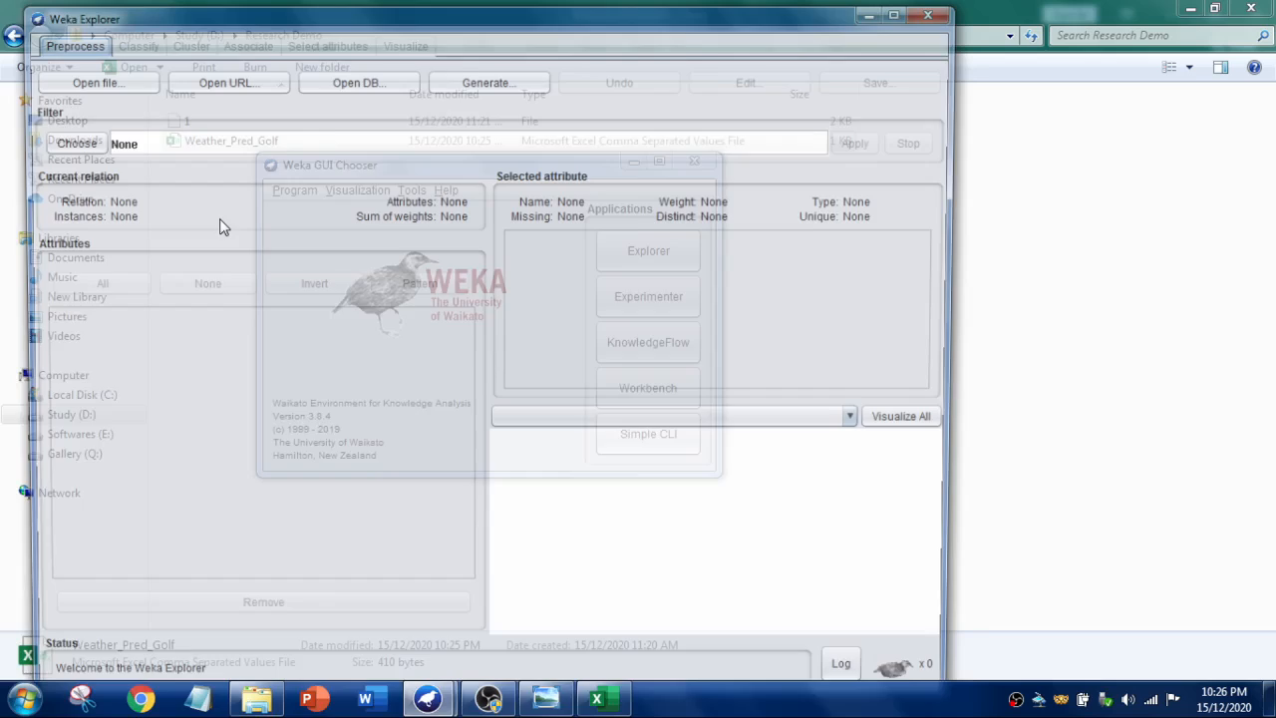
{"action": "left_click", "coordinate": [96, 82]}
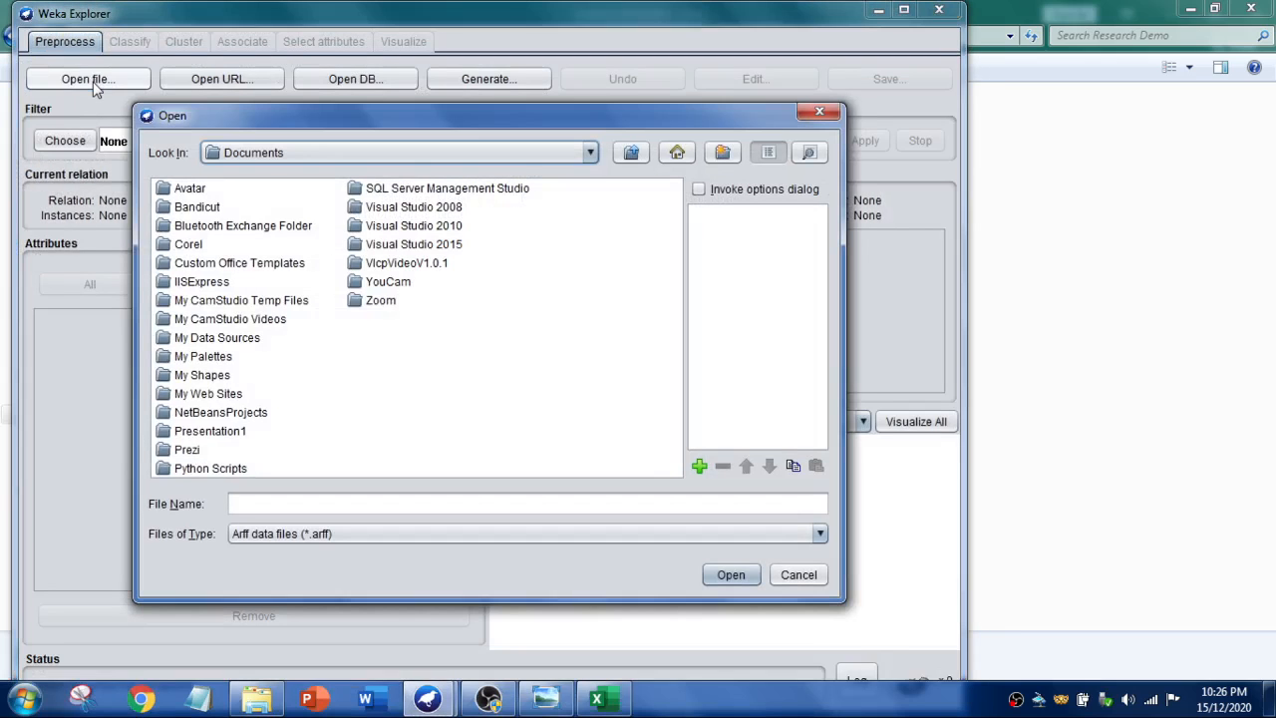
{"action": "left_click", "coordinate": [591, 151]}
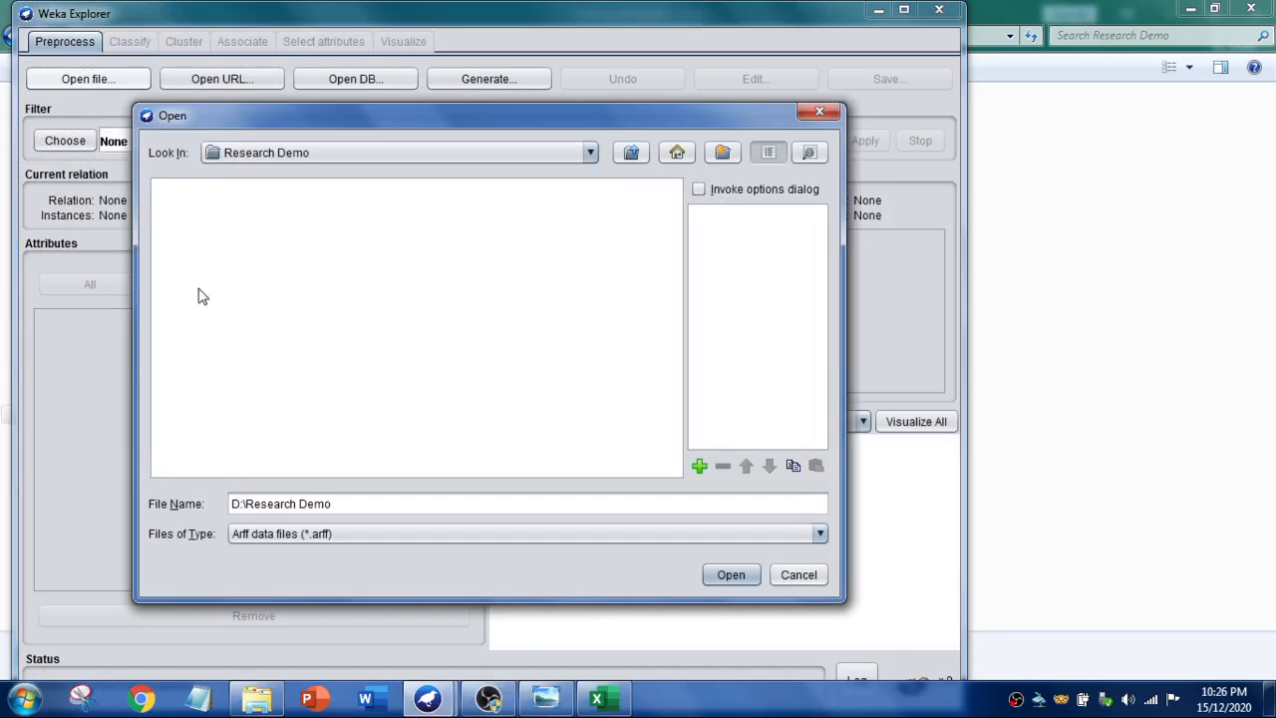
Load Weather_Pred_Golf.csv as a CSV file and dismiss the wrong-number-of-values error
{"action": "left_click", "coordinate": [817, 534]}
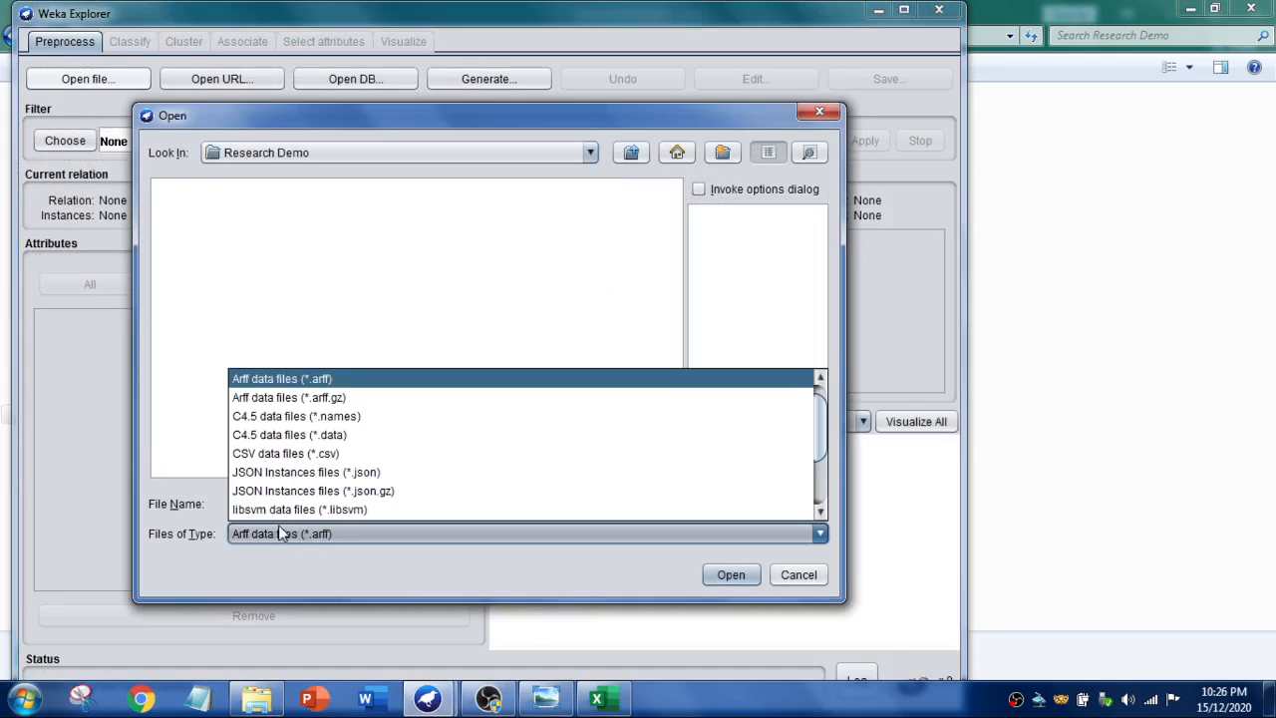
{"action": "left_click", "coordinate": [285, 453]}
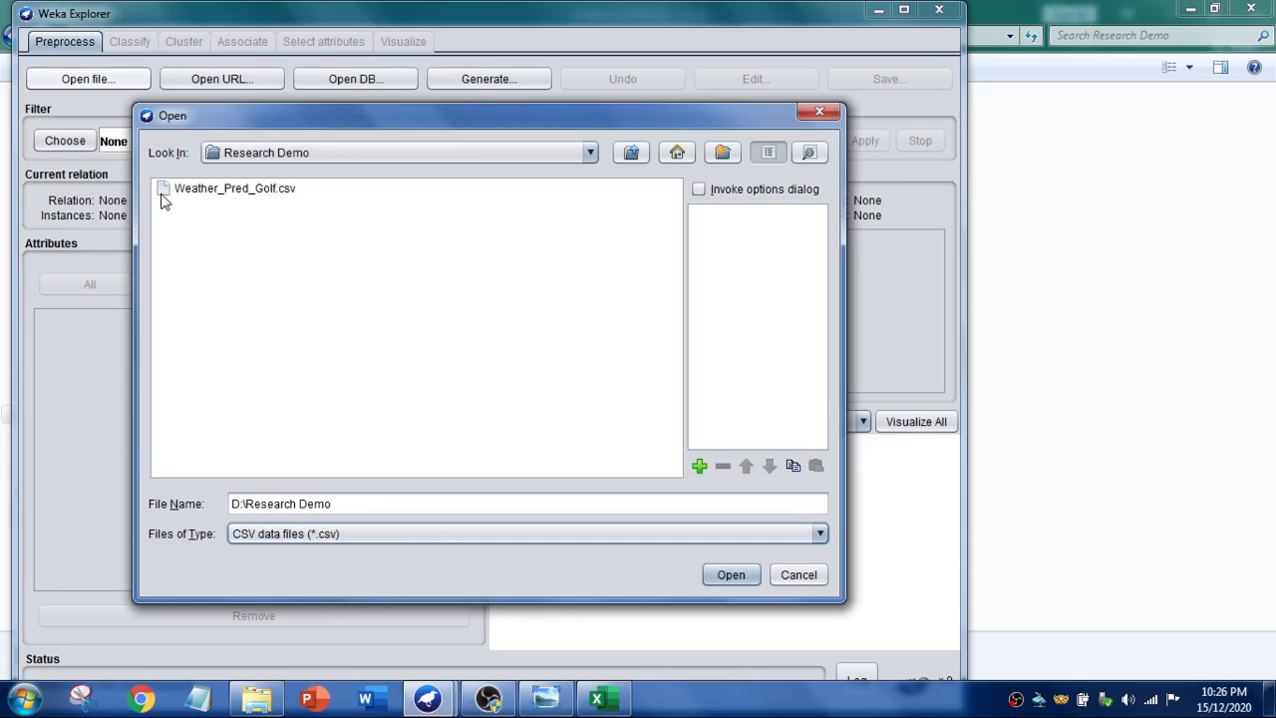
{"action": "left_click", "coordinate": [730, 575]}
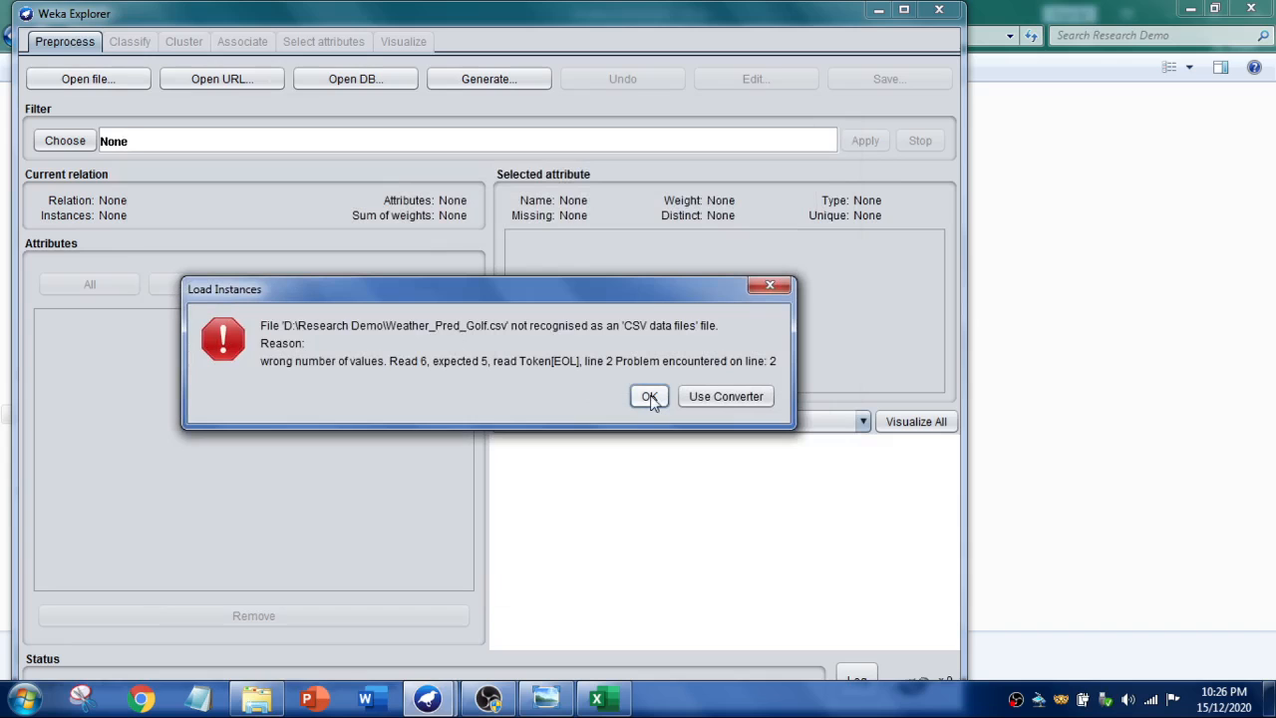
{"action": "left_click", "coordinate": [650, 395]}
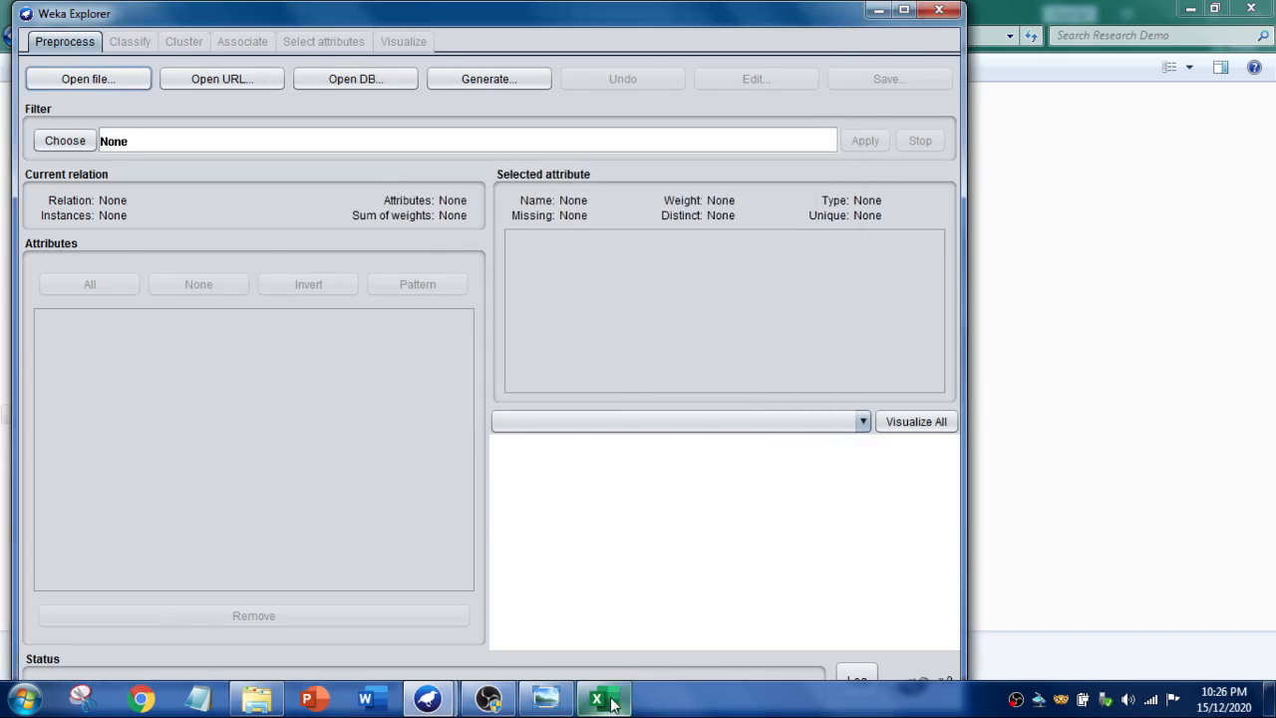
Bring the Excel spreadsheet forward and select the Don't Play value in cell E2
{"action": "left_click", "coordinate": [603, 698]}
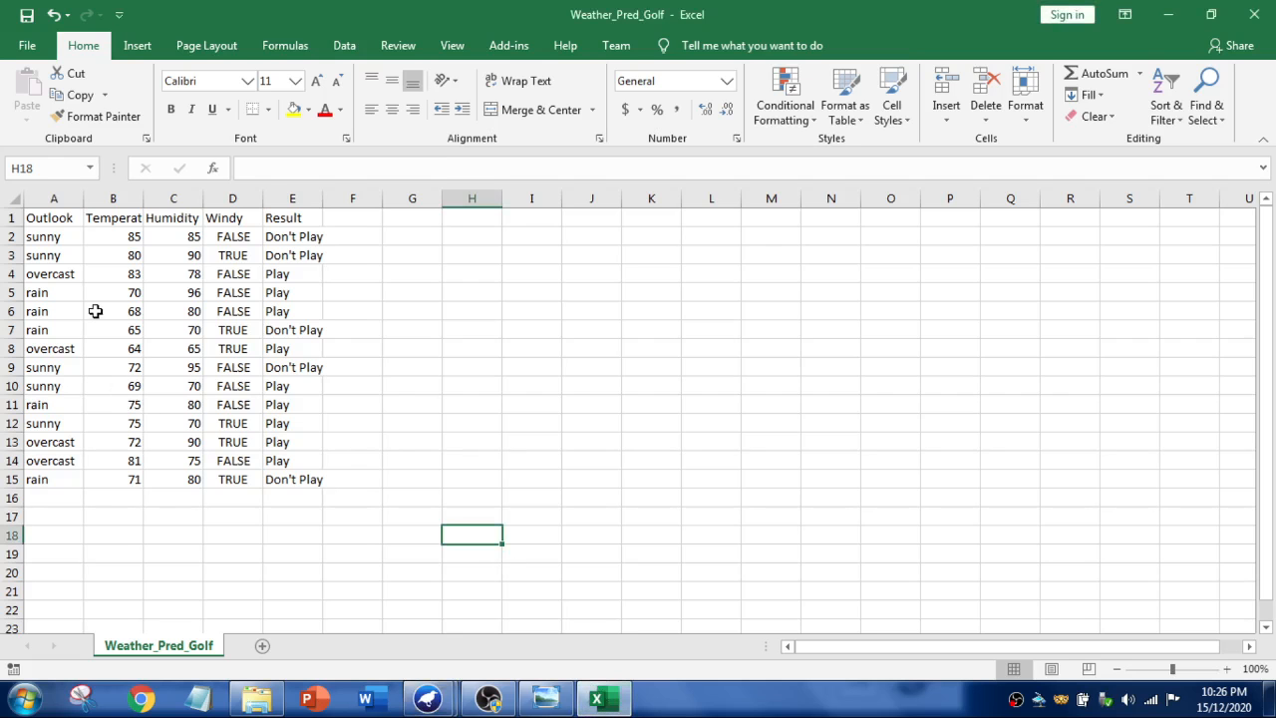
{"action": "mouse_move", "coordinate": [140, 381]}
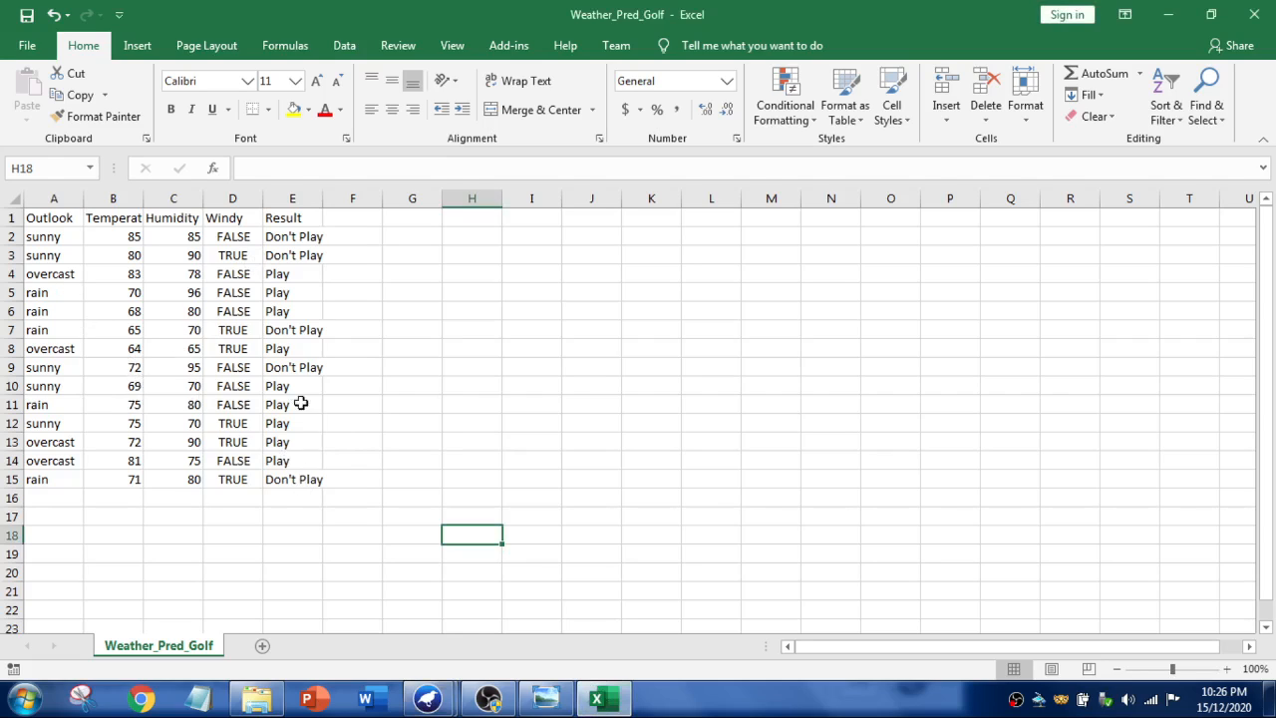
{"action": "left_click", "coordinate": [292, 236]}
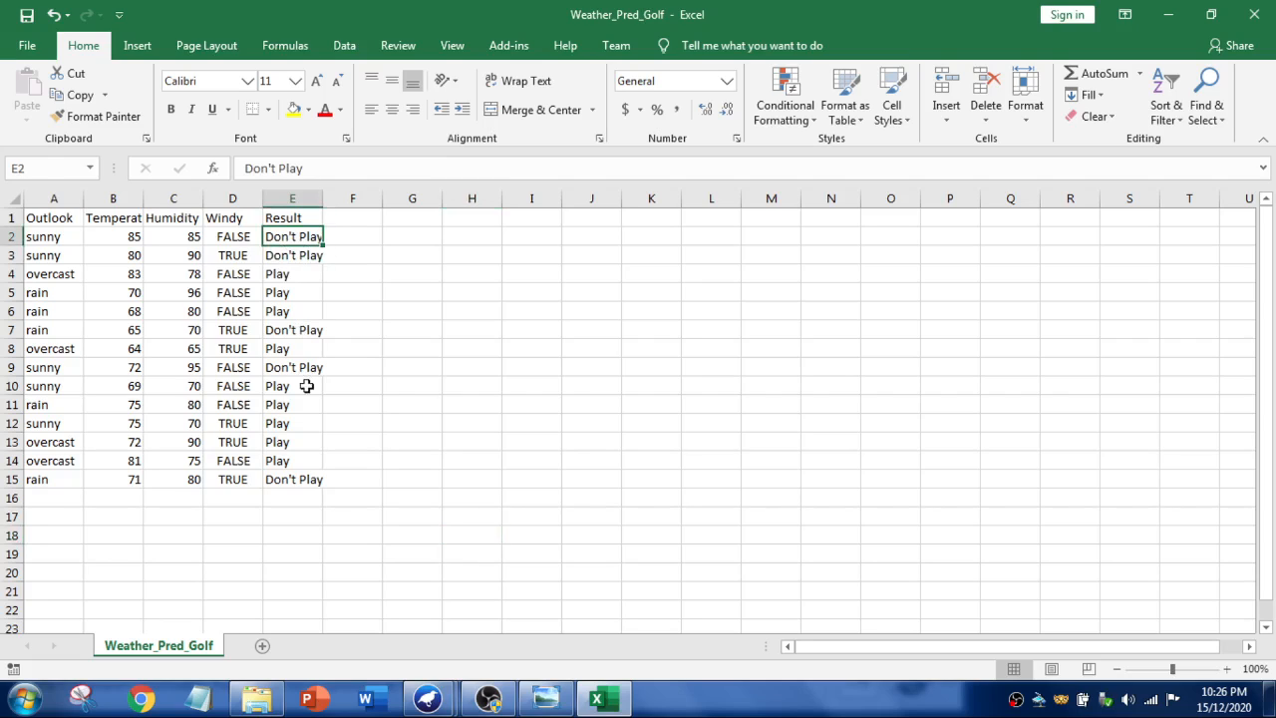
{"action": "mouse_move", "coordinate": [291, 236]}
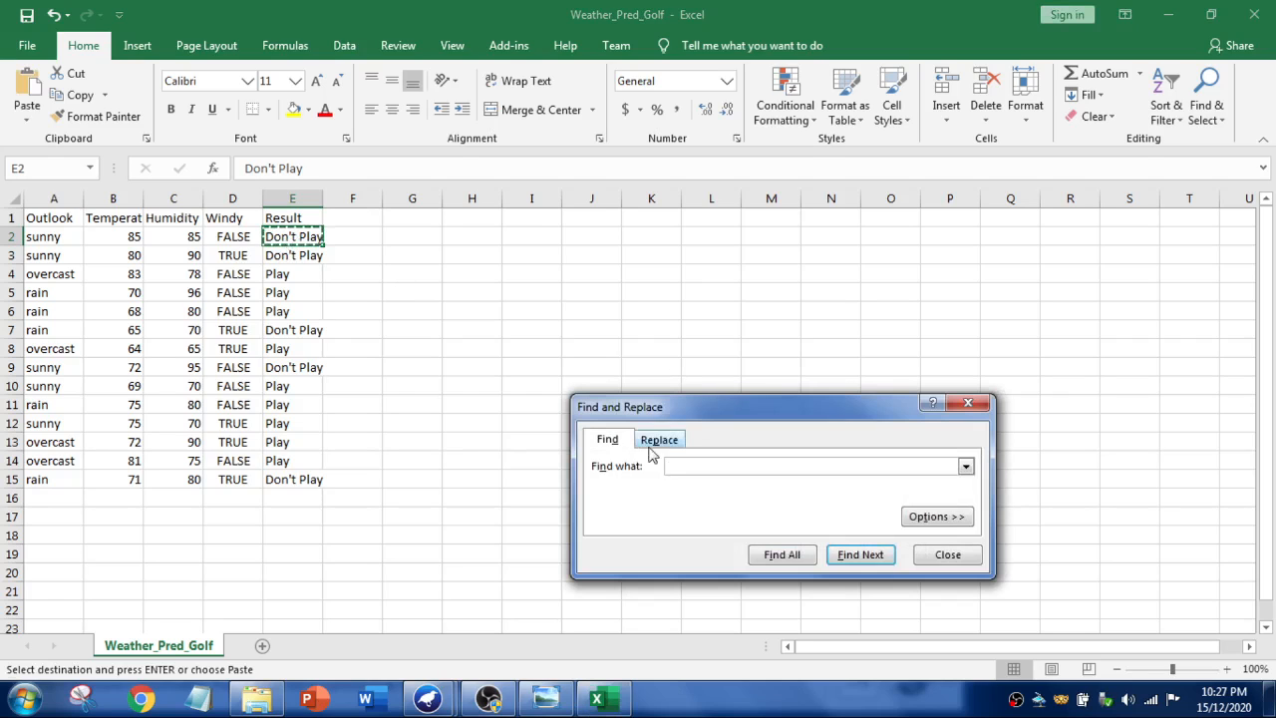
Replace every Don't Play result with No play and save the file keeping CSV format
{"action": "left_click", "coordinate": [658, 439]}
{"action": "type", "text": "N"}
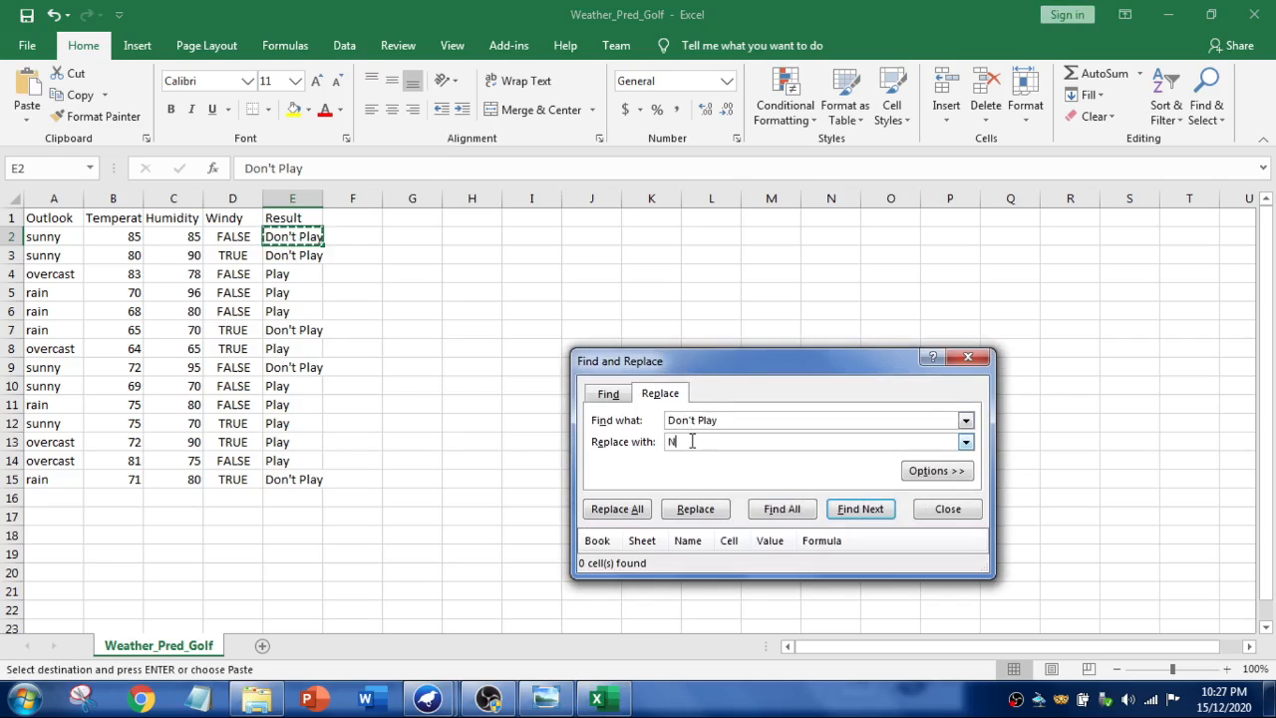
{"action": "type", "text": "o play"}
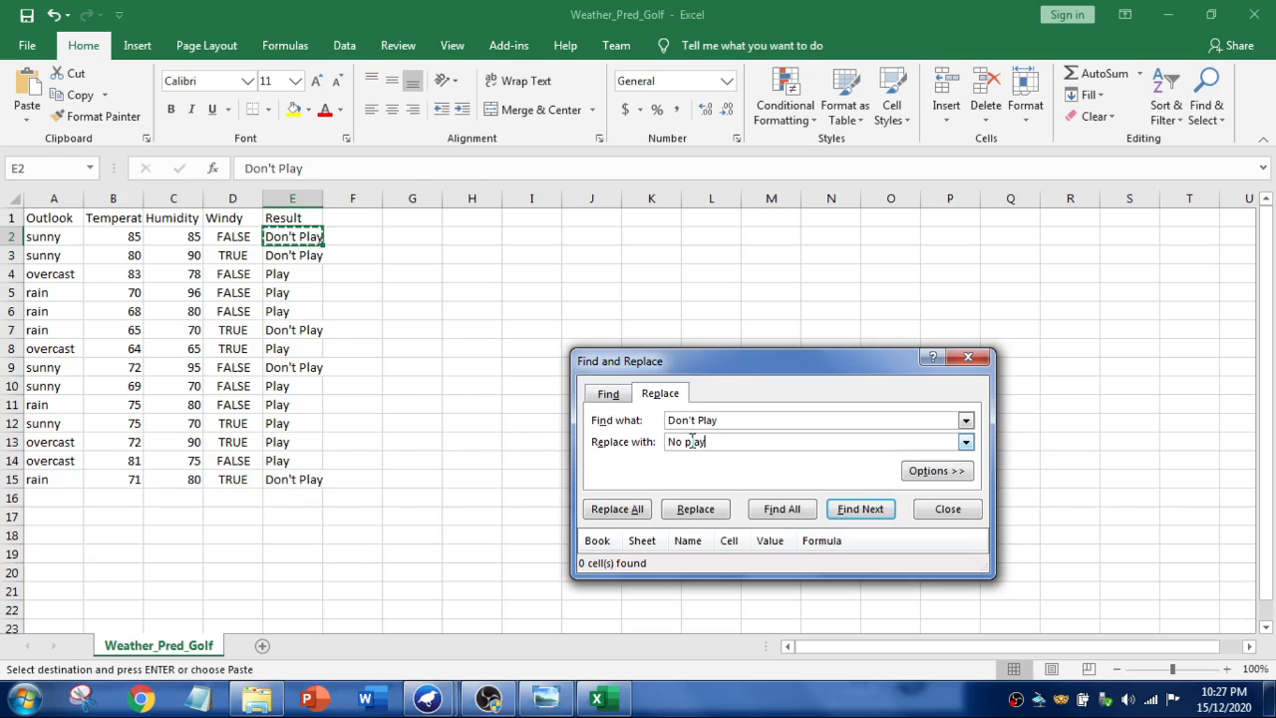
{"action": "left_click", "coordinate": [616, 508]}
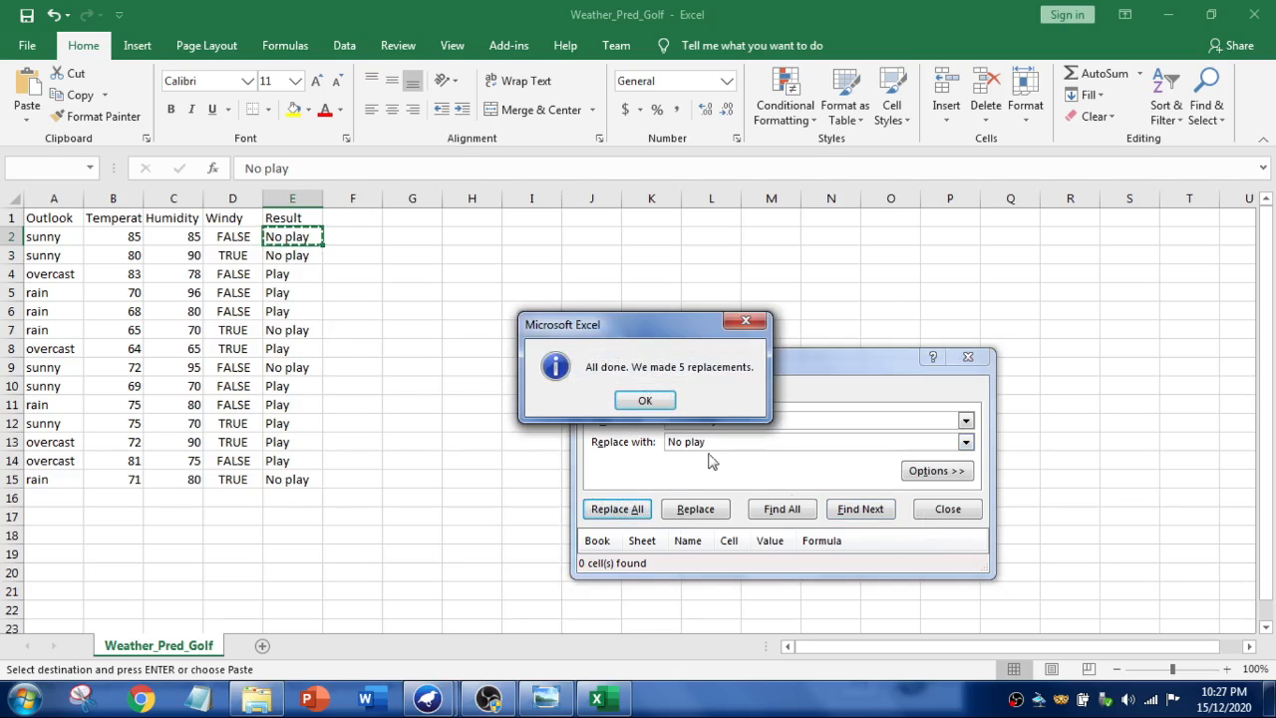
{"action": "left_click", "coordinate": [644, 399]}
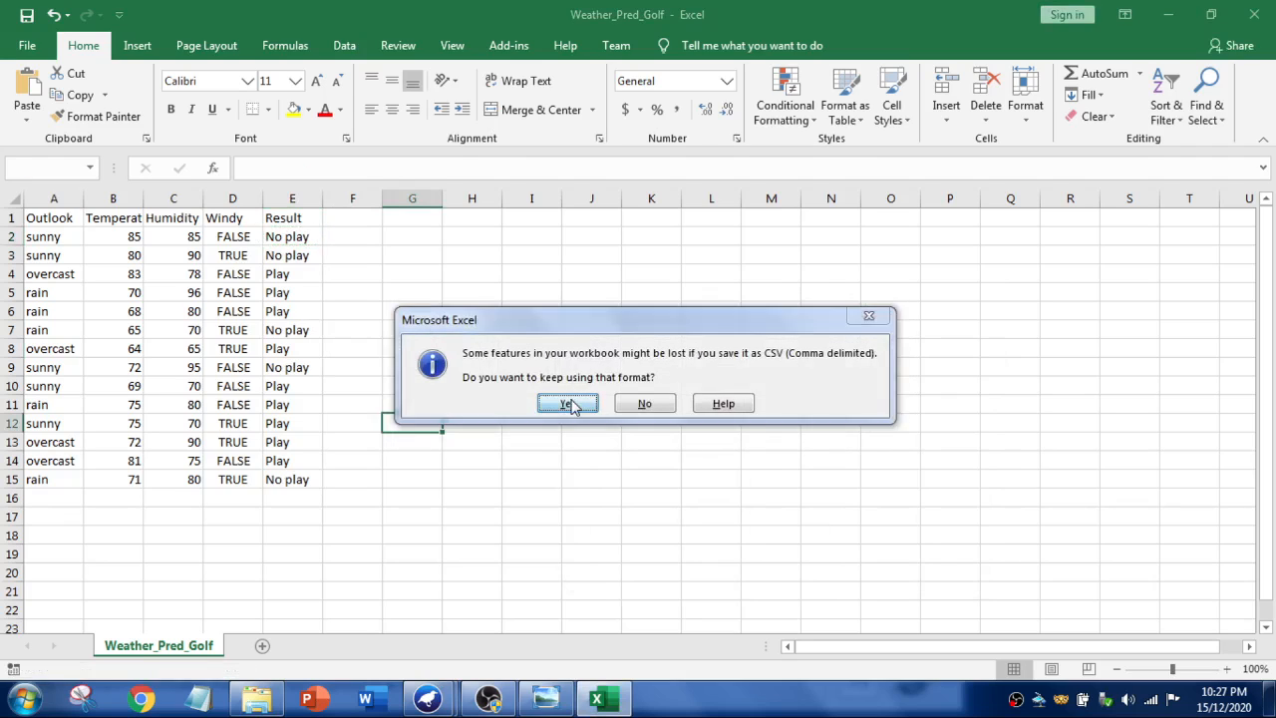
{"action": "left_click", "coordinate": [566, 403]}
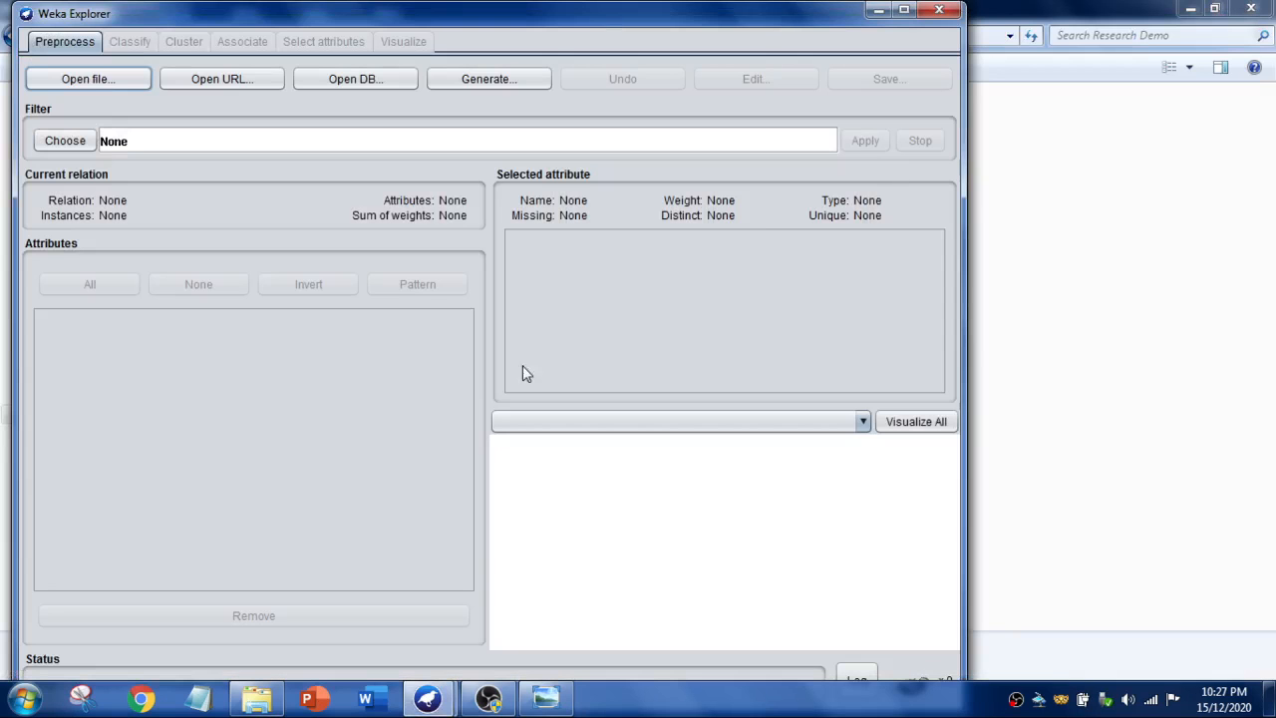
Load the corrected Weather_Pred_Golf.csv into Explorer and maximize the window
{"action": "left_click", "coordinate": [88, 80]}
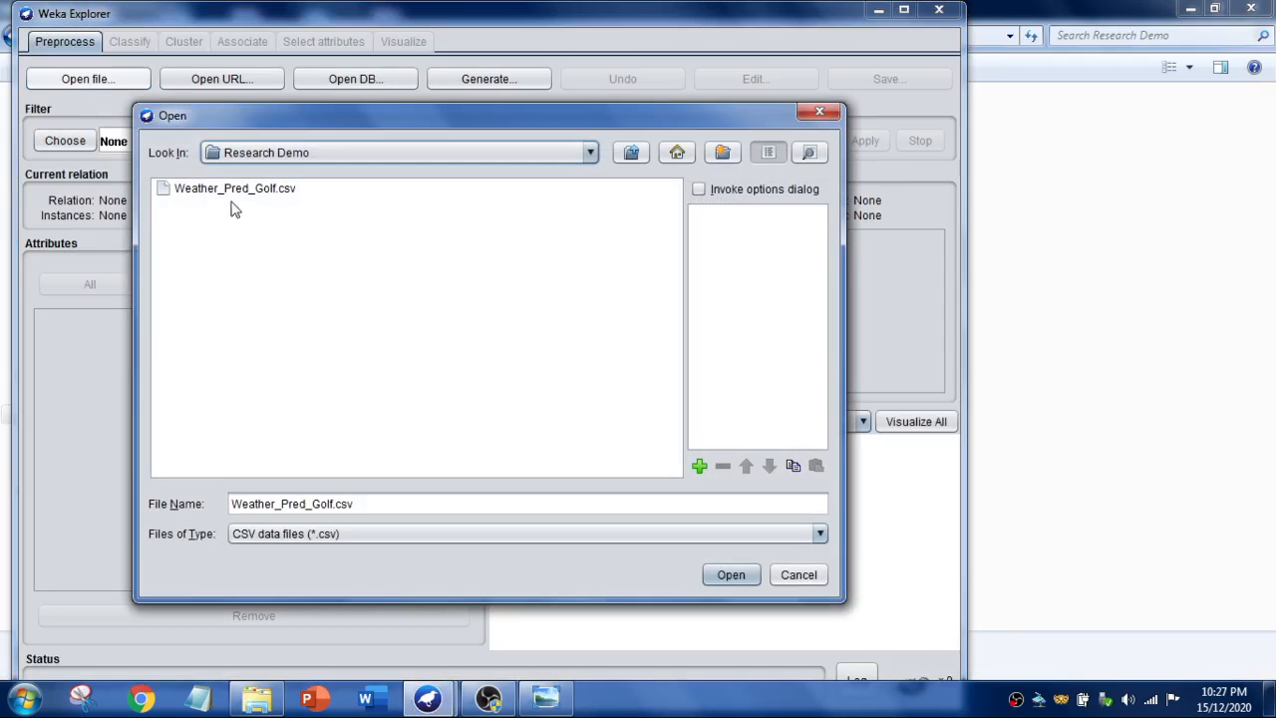
{"action": "left_click", "coordinate": [730, 574]}
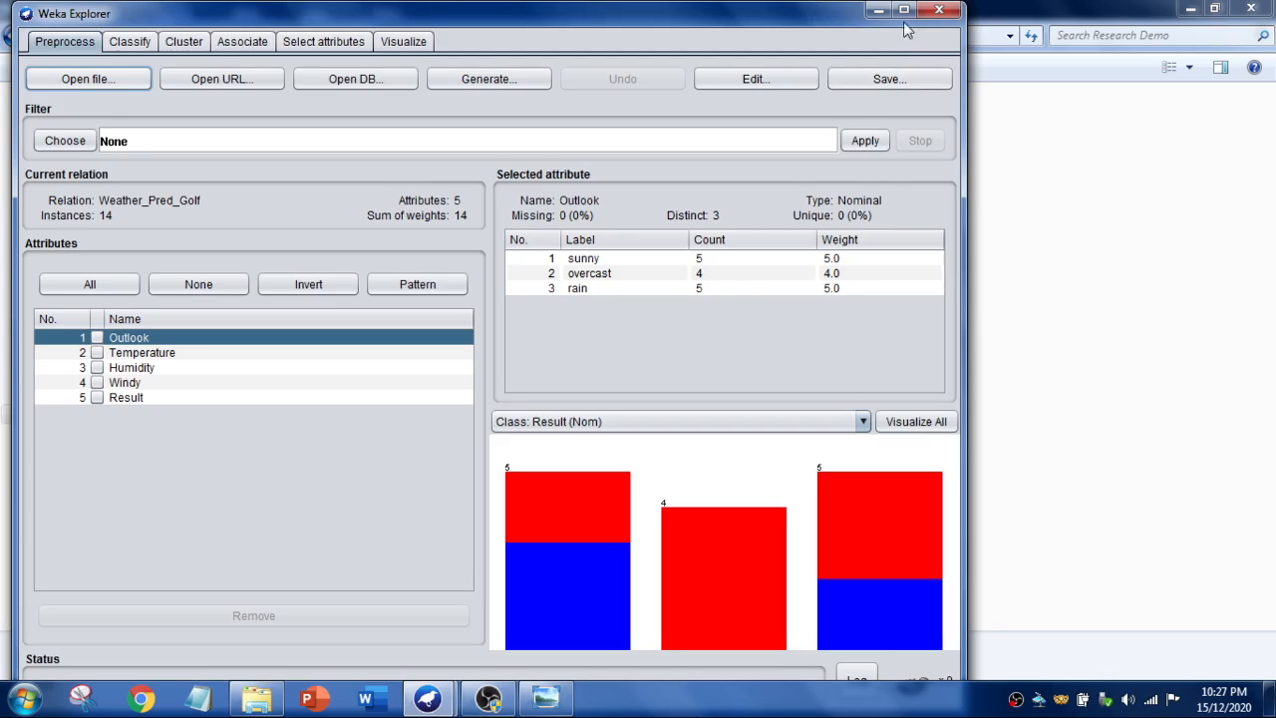
{"action": "left_click", "coordinate": [904, 10]}
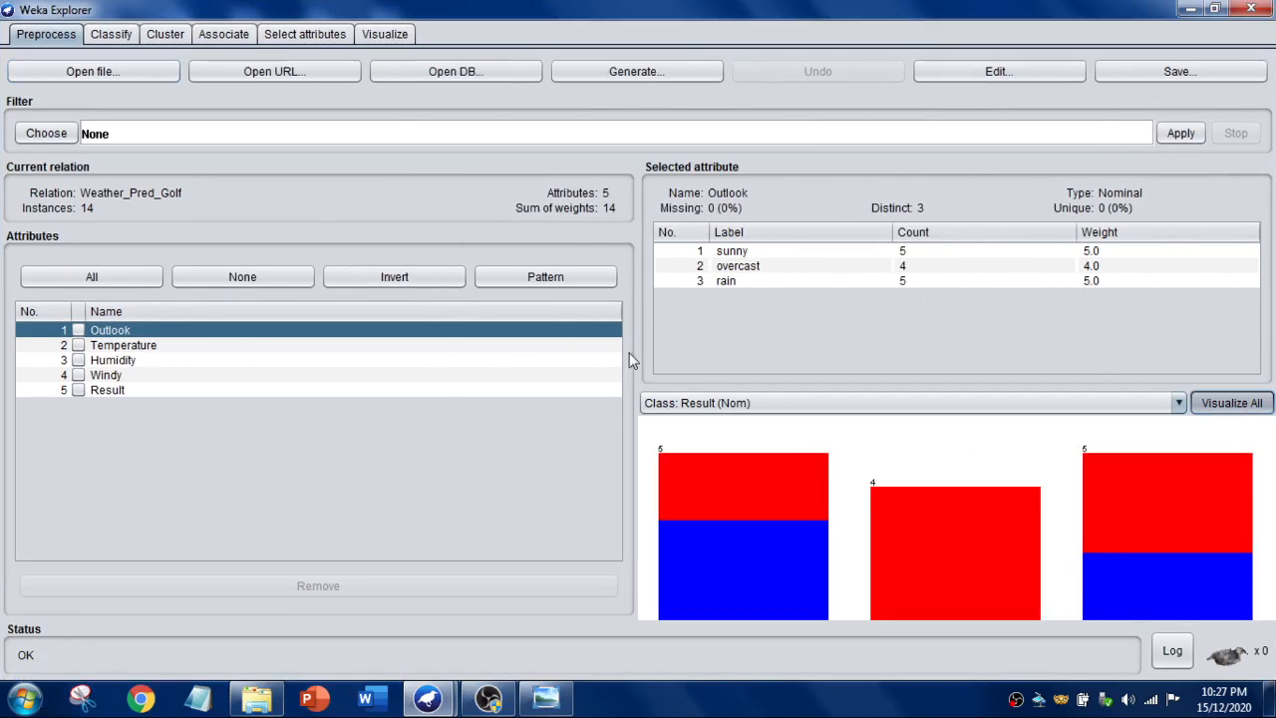
{"action": "left_click", "coordinate": [1233, 403]}
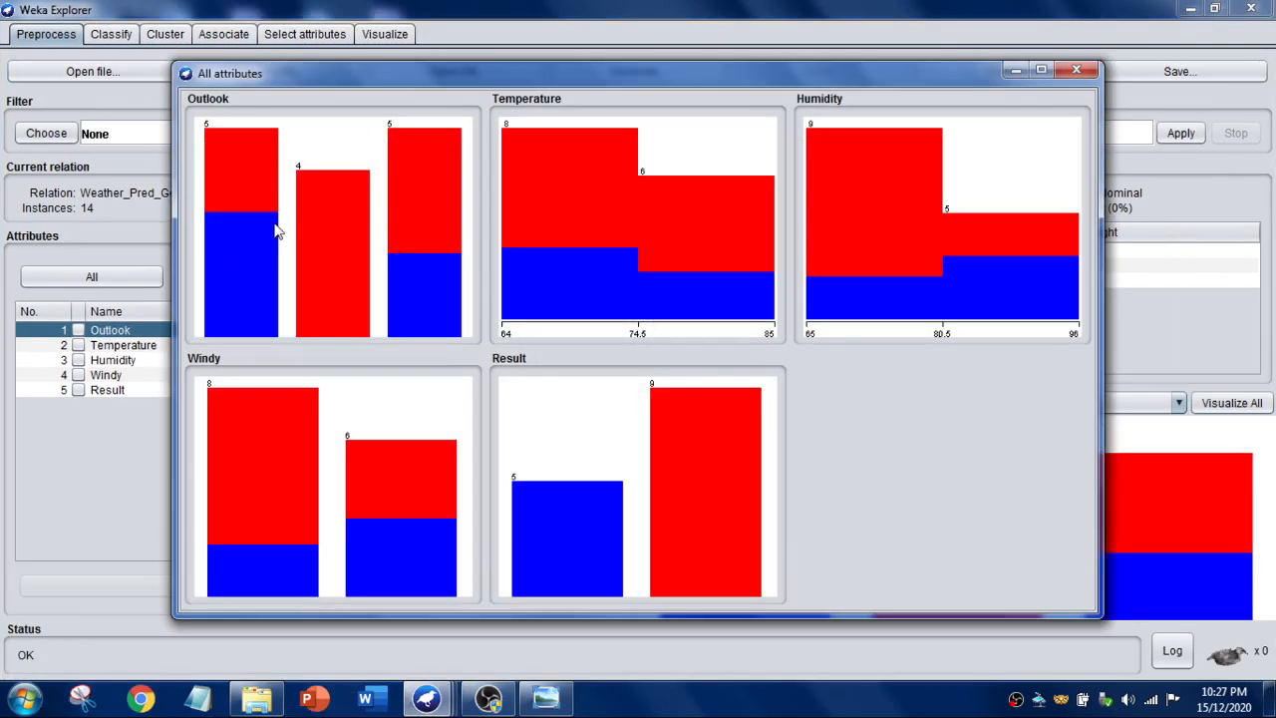
{"action": "mouse_move", "coordinate": [231, 130]}
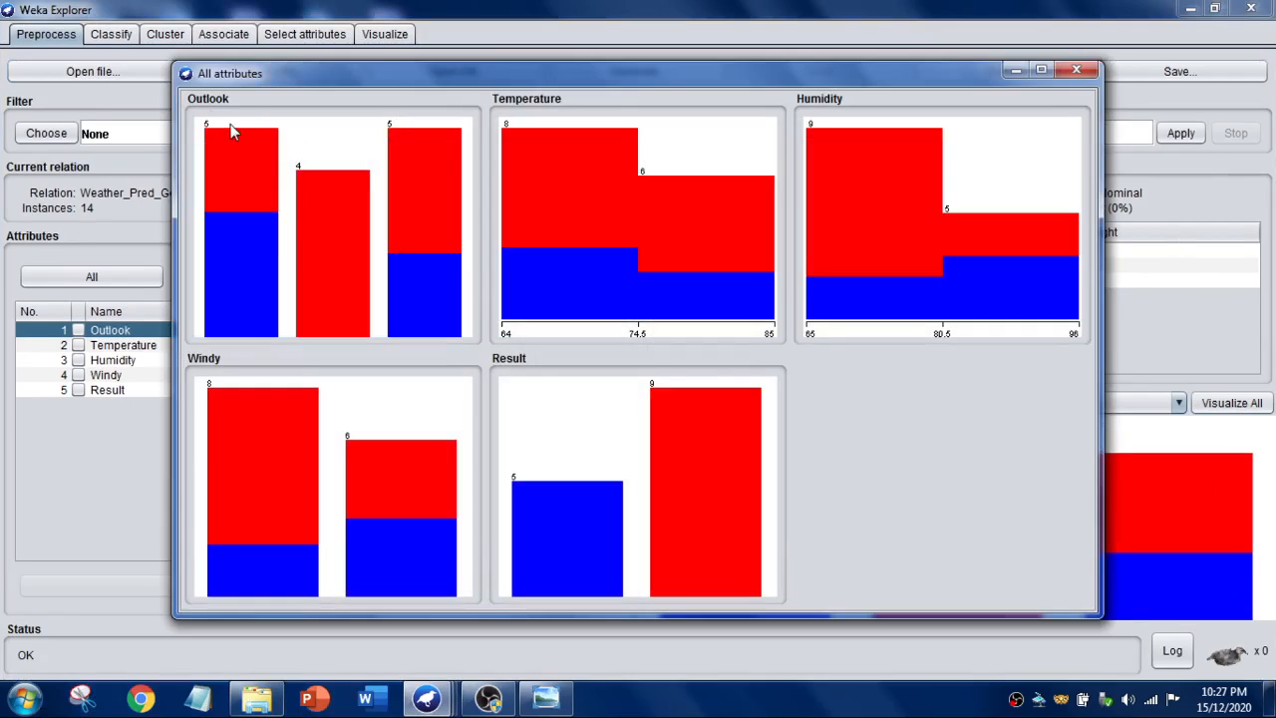
{"action": "mouse_move", "coordinate": [650, 503]}
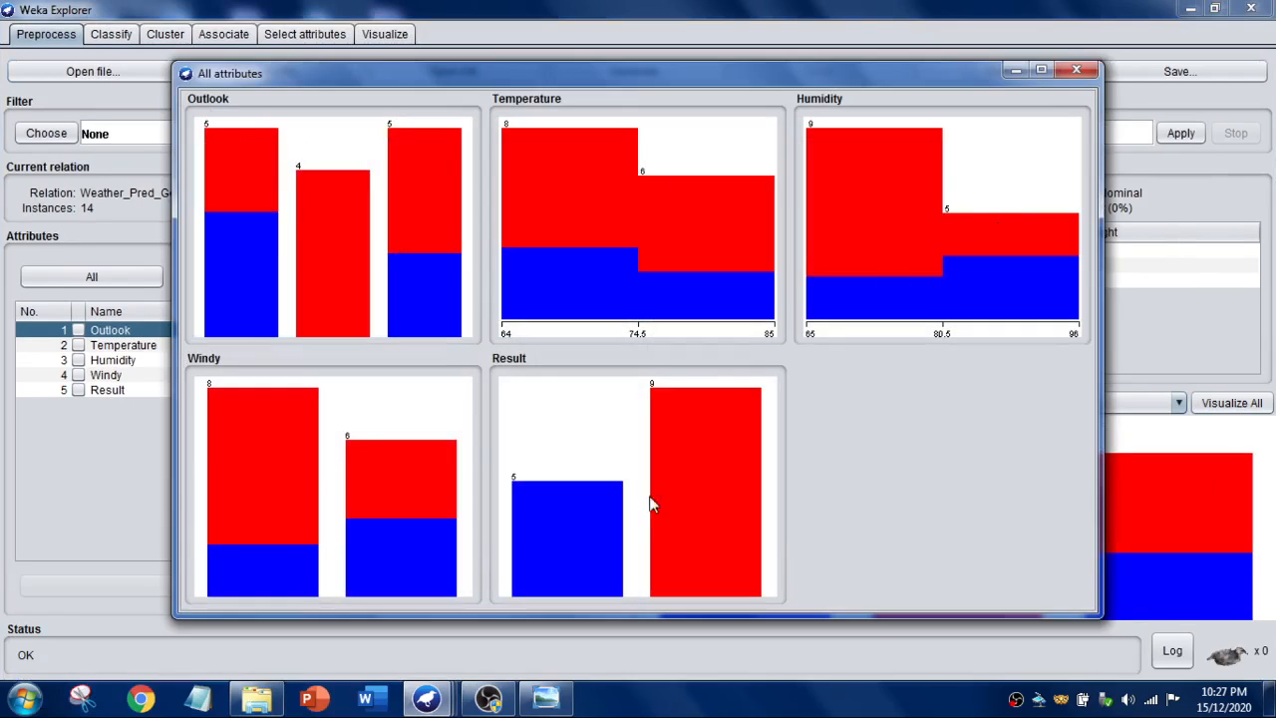
{"action": "mouse_move", "coordinate": [634, 477]}
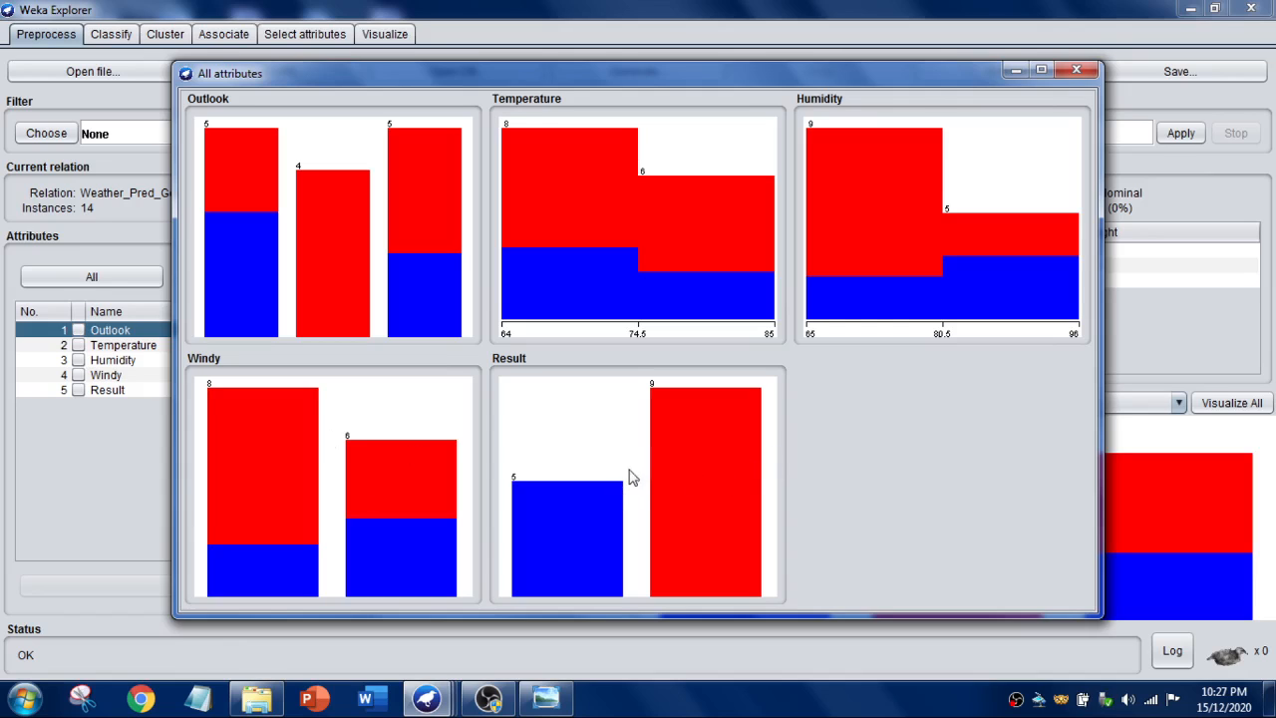
{"action": "left_click", "coordinate": [1077, 68]}
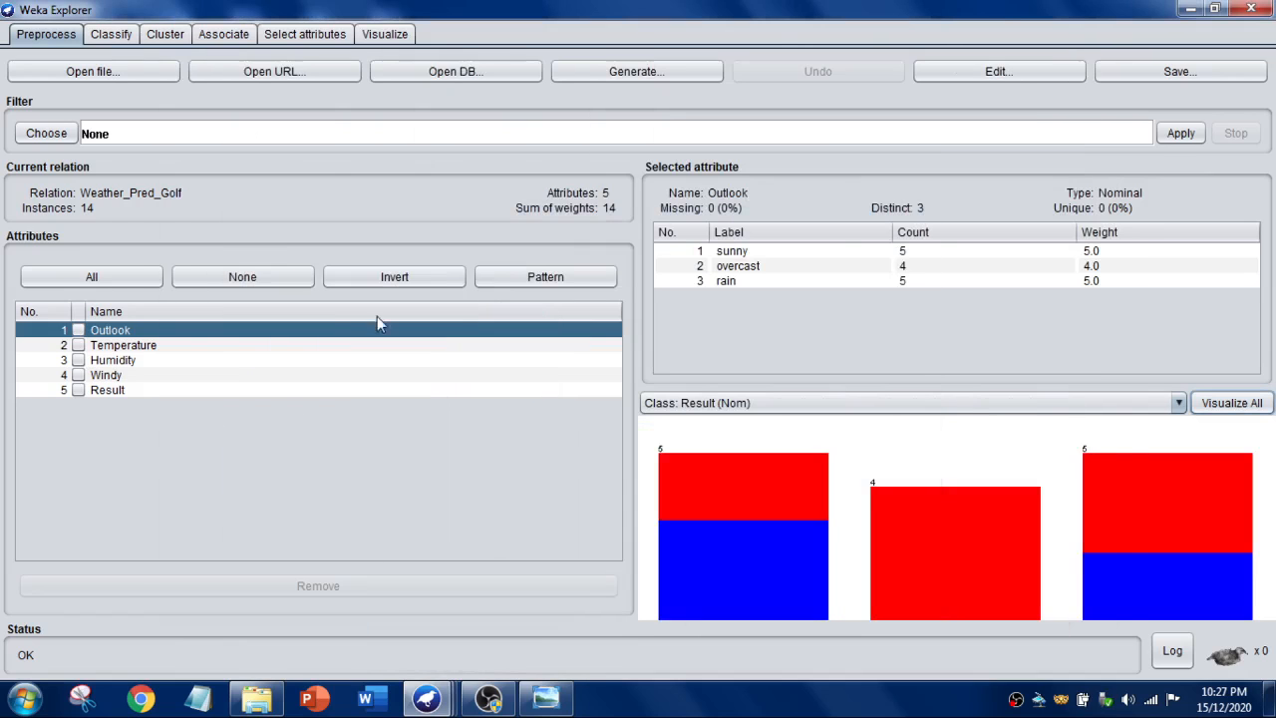
{"action": "mouse_move", "coordinate": [570, 628]}
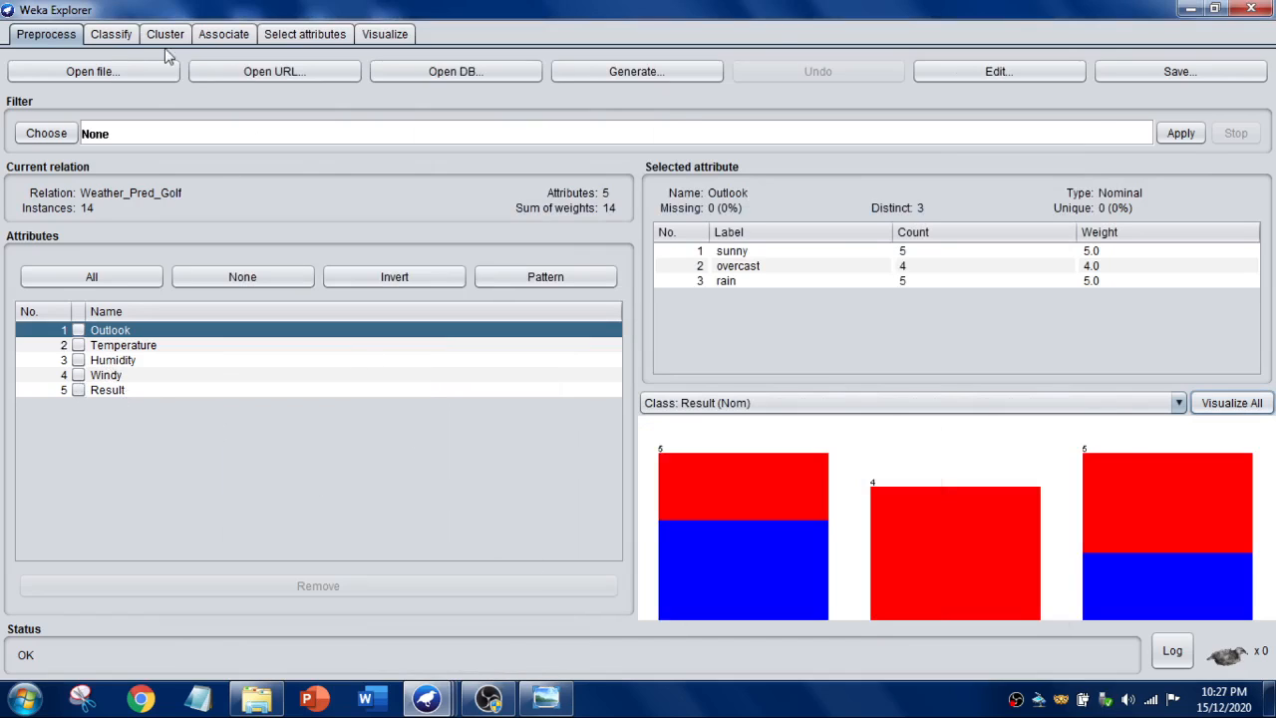
In the Classify panel, set evaluation to Use training set and list the classifiers
{"action": "left_click", "coordinate": [112, 34]}
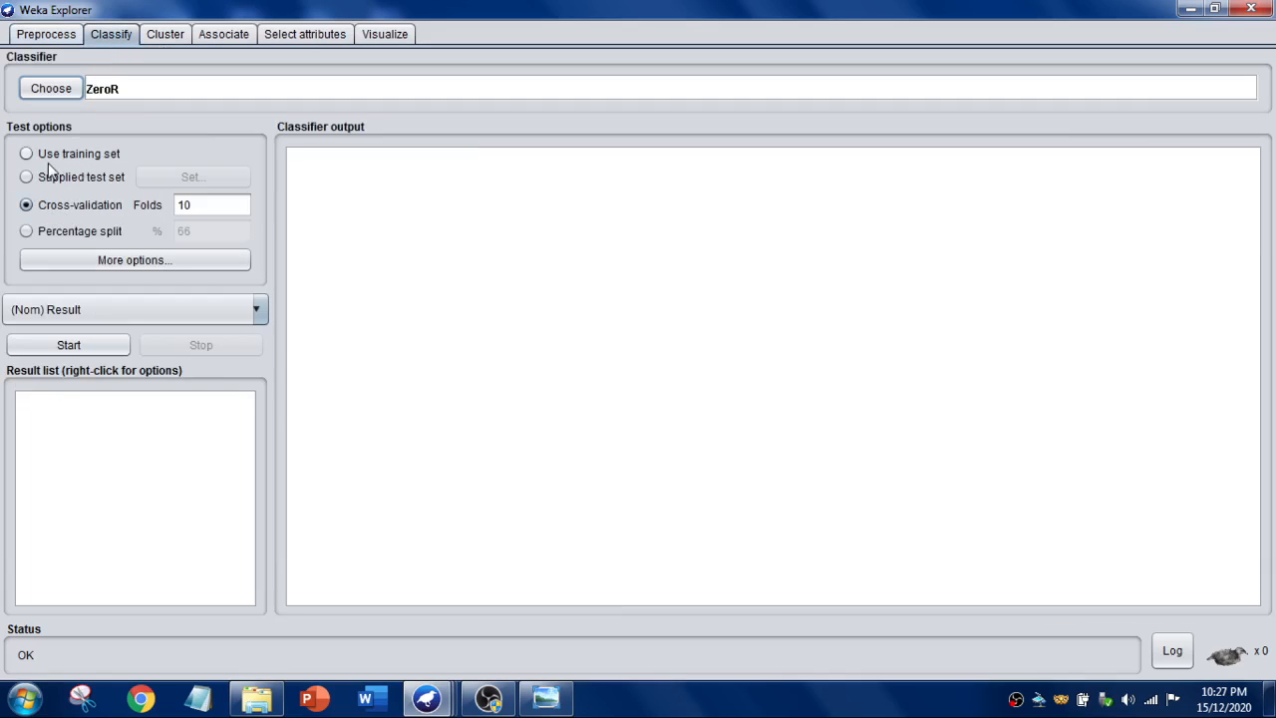
{"action": "left_click", "coordinate": [26, 152]}
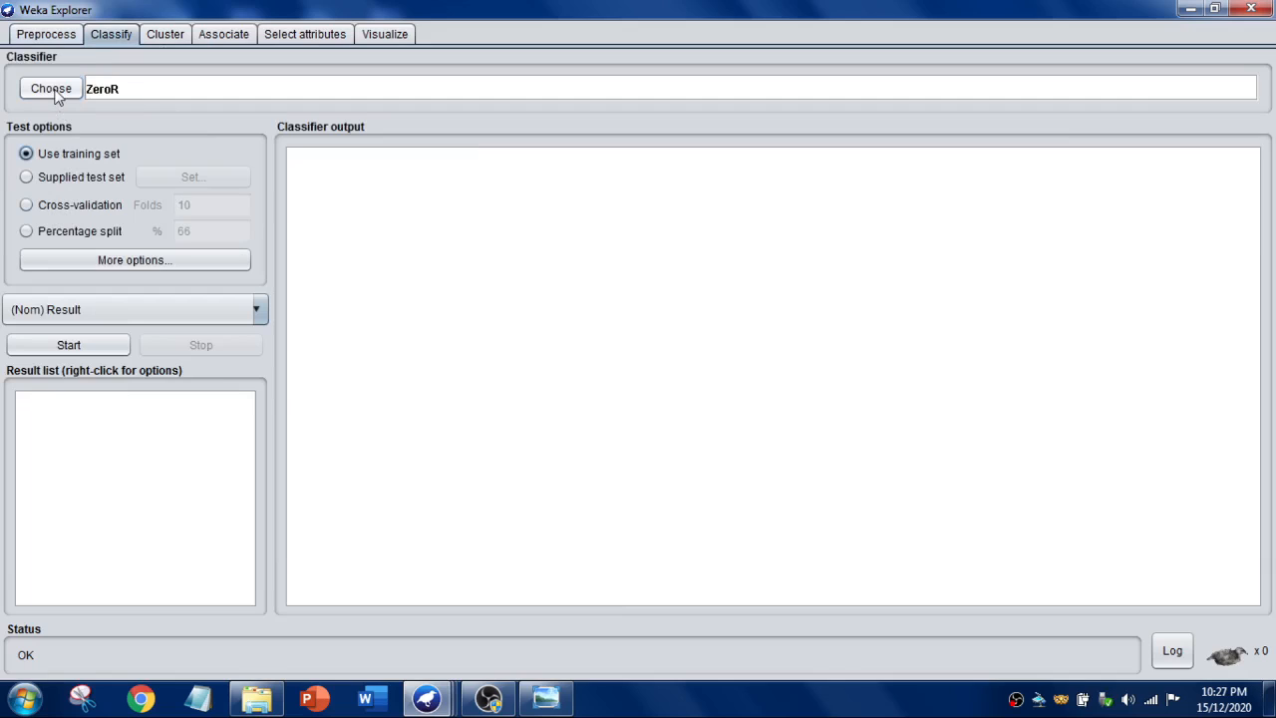
{"action": "mouse_move", "coordinate": [40, 176]}
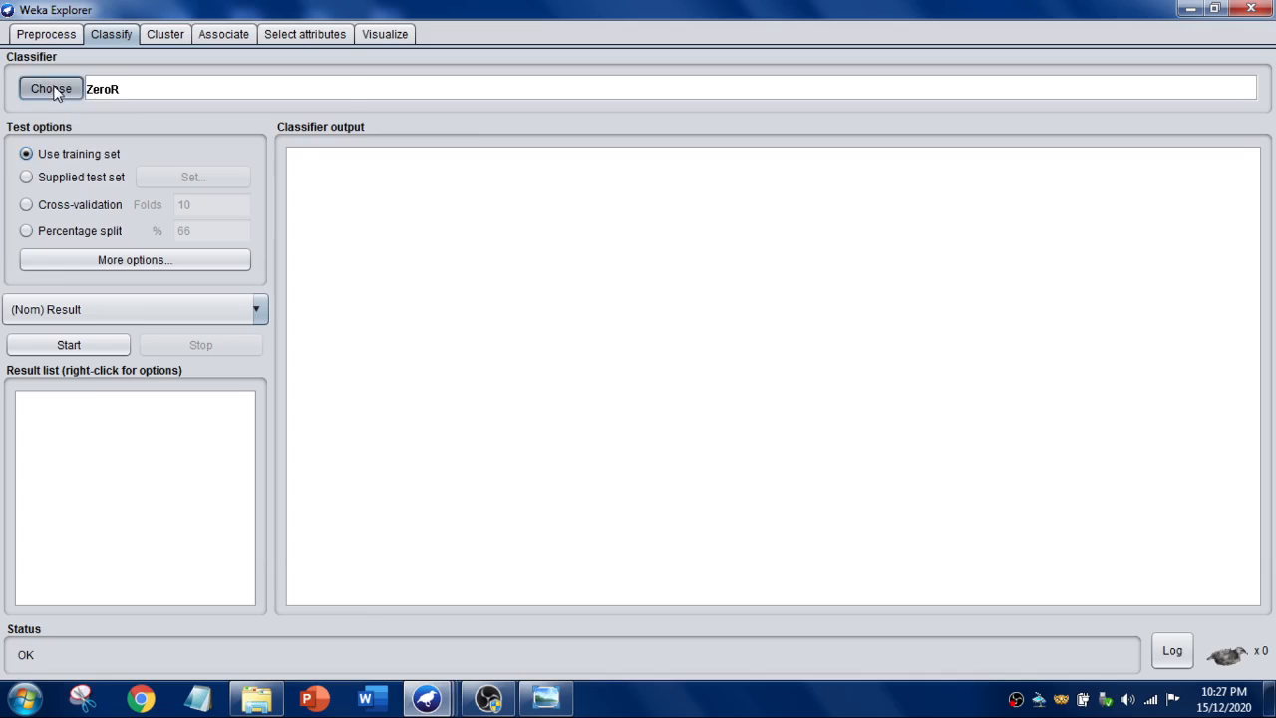
{"action": "left_click", "coordinate": [49, 88]}
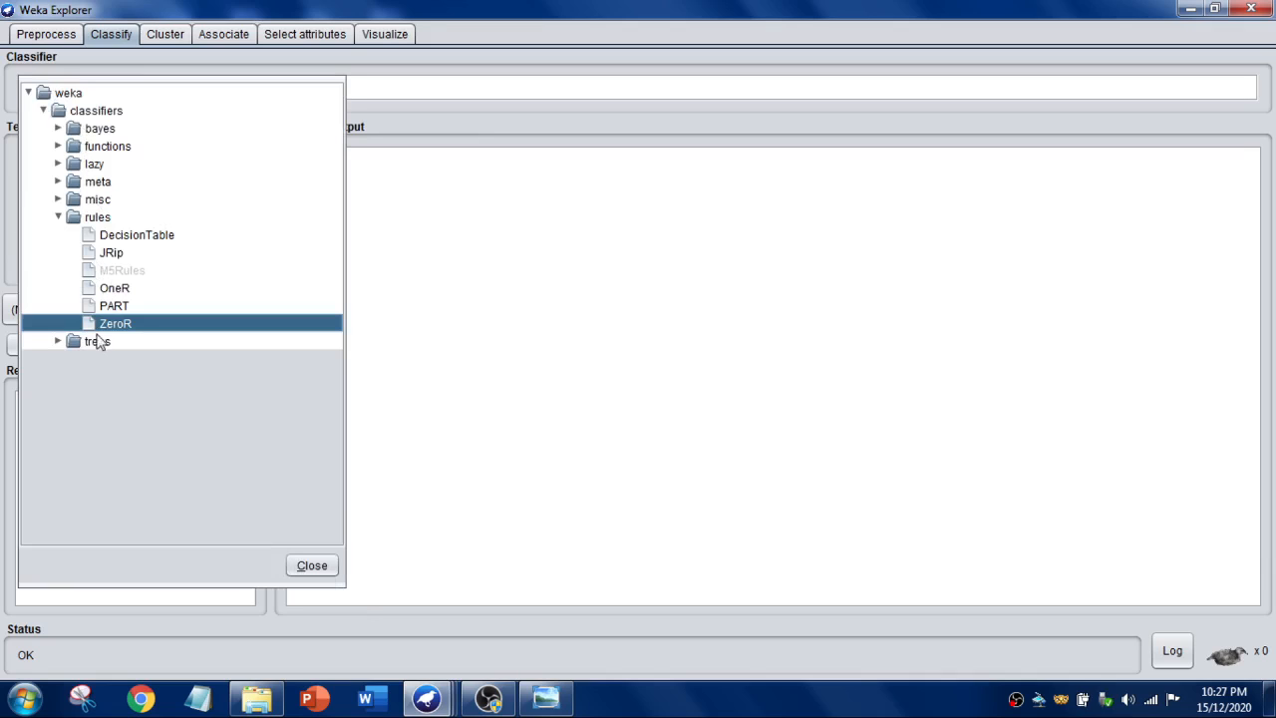
Choose trees > DecisionStump as the classifier for Result
{"action": "left_click", "coordinate": [57, 341]}
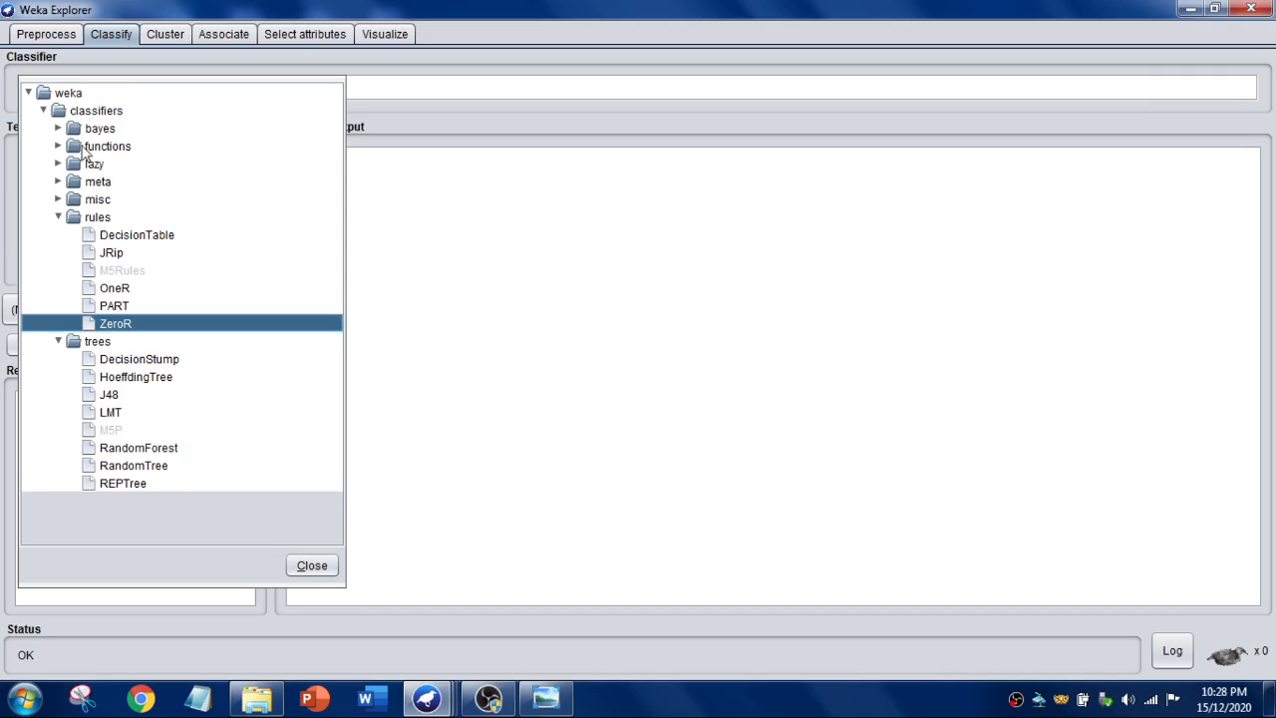
{"action": "left_click", "coordinate": [58, 128]}
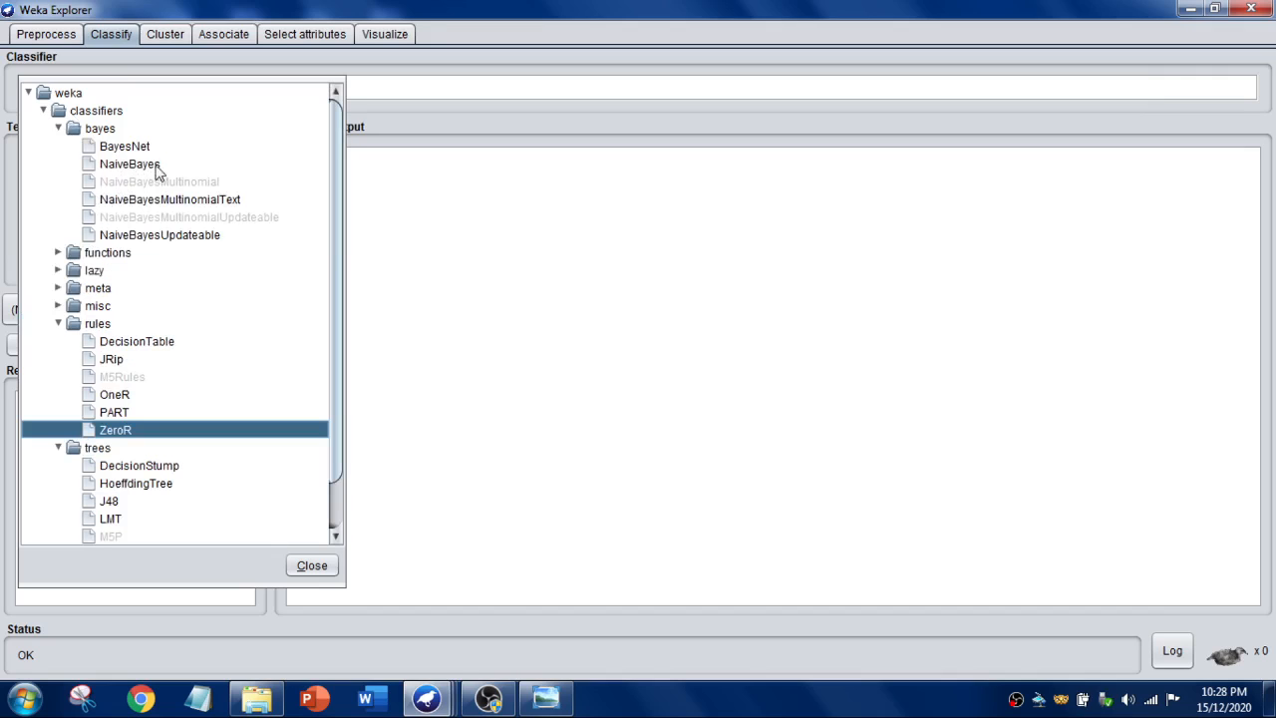
{"action": "scroll", "scroll_direction": "down", "scroll_amount": 3}
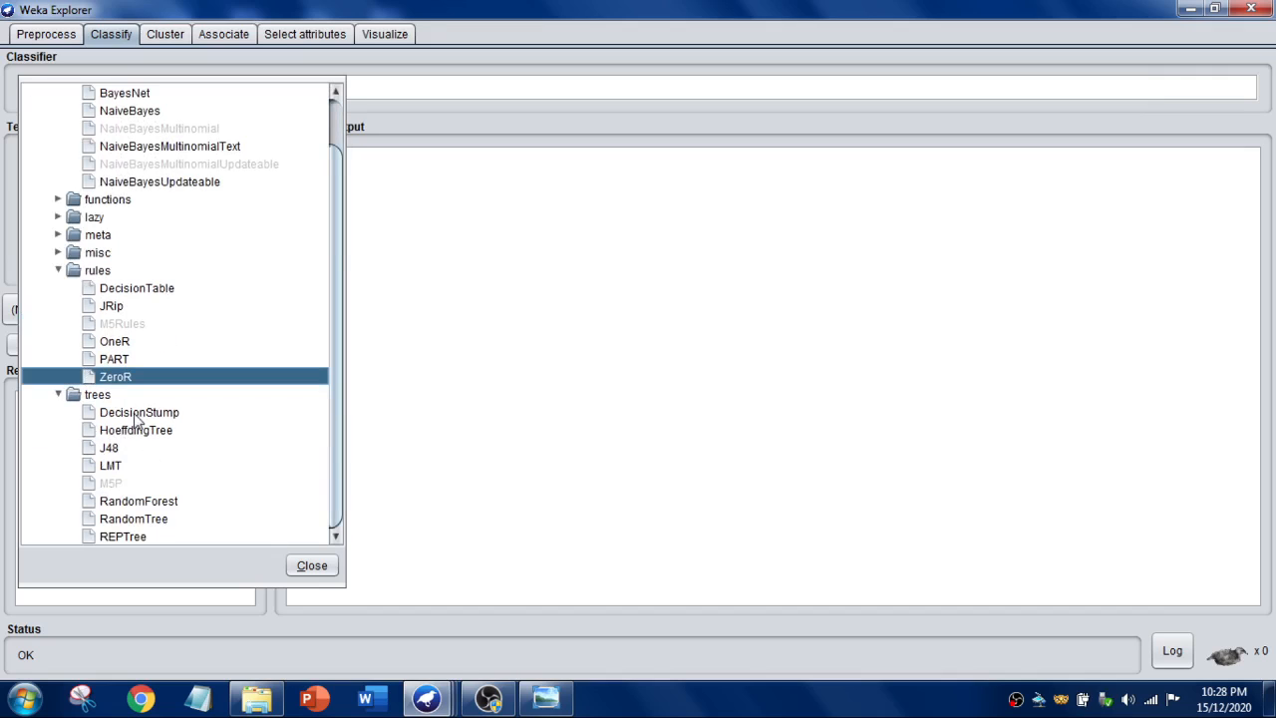
{"action": "double_click", "coordinate": [140, 411]}
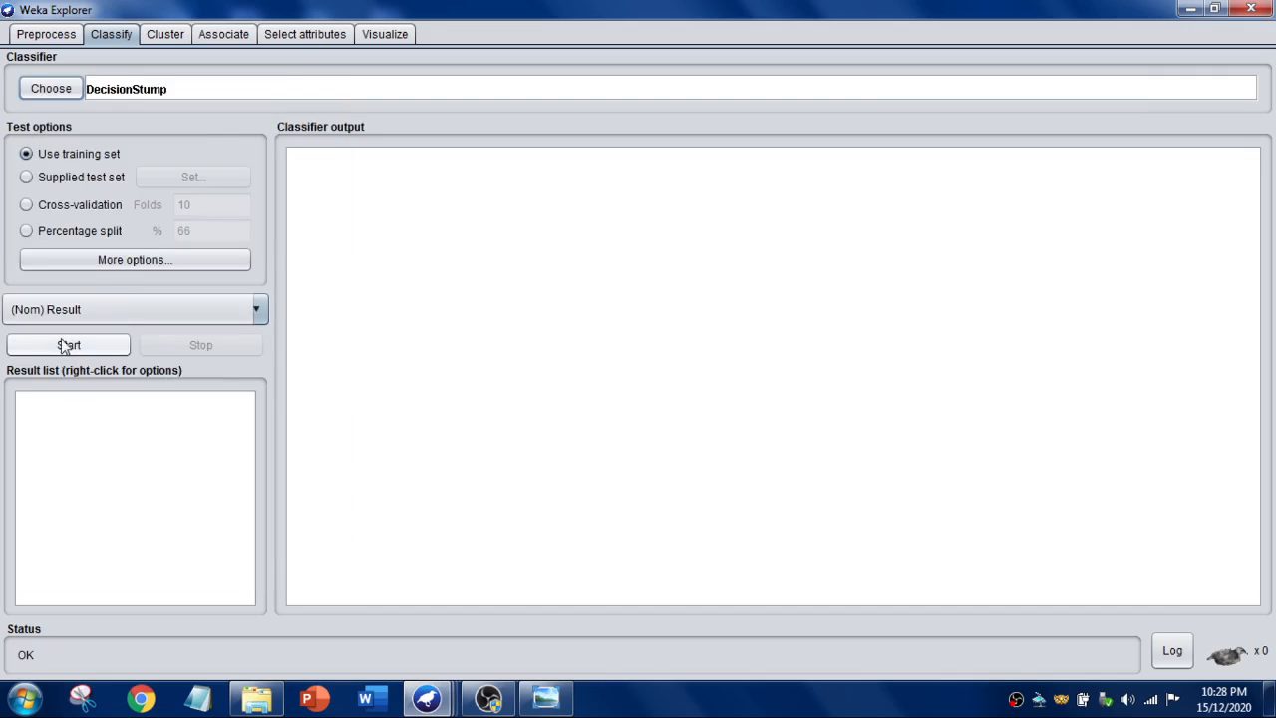
Run DecisionStump on the training set and review the output showing 9 of 14 correct (64.29%)
{"action": "left_click", "coordinate": [68, 343]}
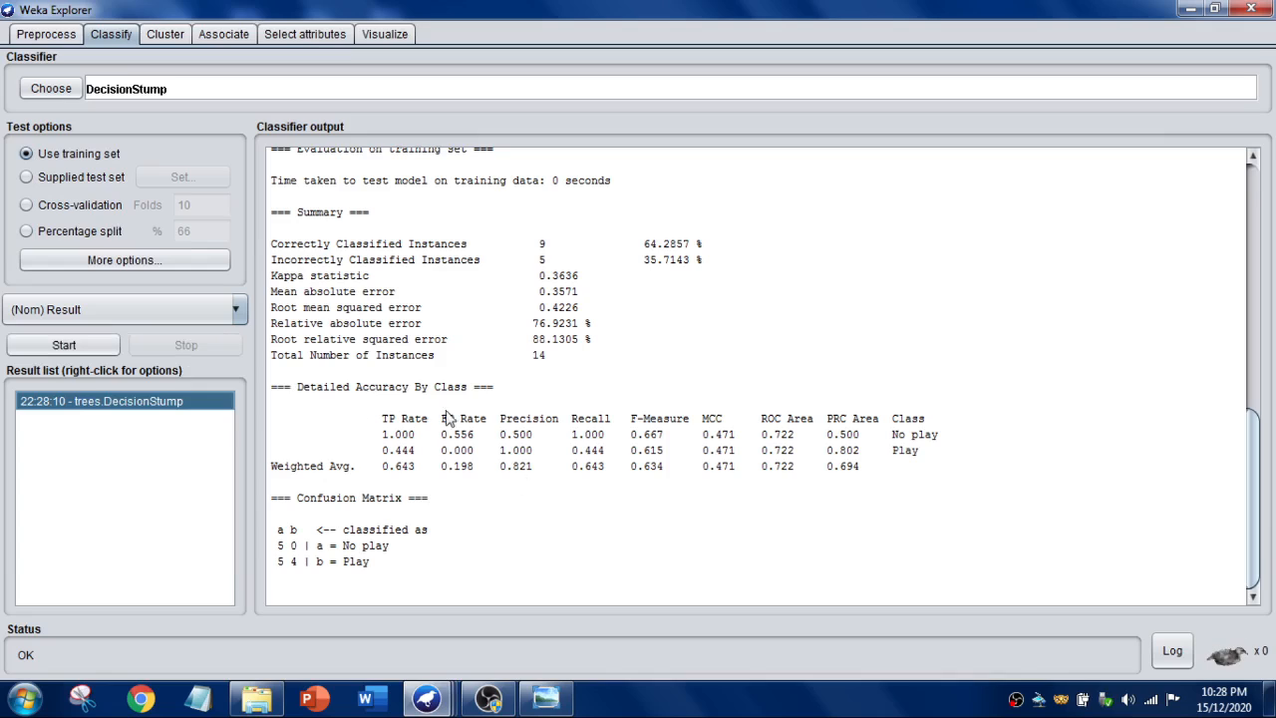
{"action": "mouse_move", "coordinate": [323, 303]}
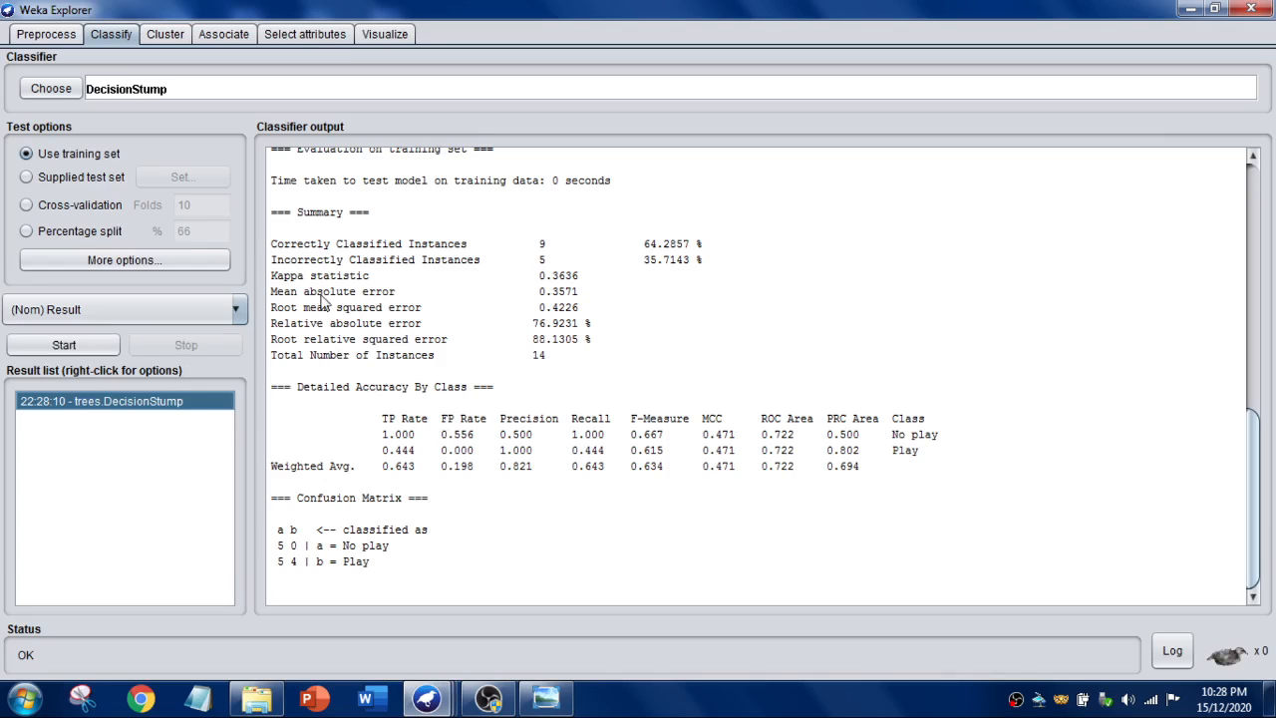
{"action": "double_click", "coordinate": [347, 291]}
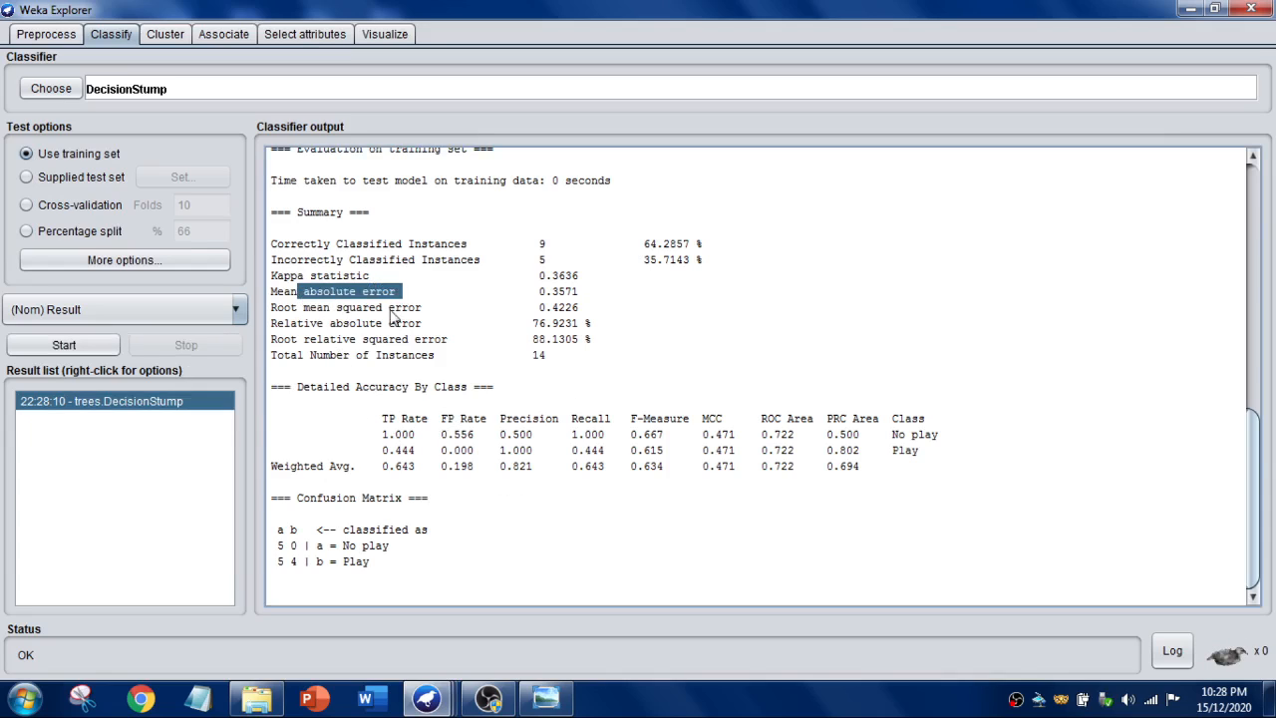
{"action": "double_click", "coordinate": [359, 307]}
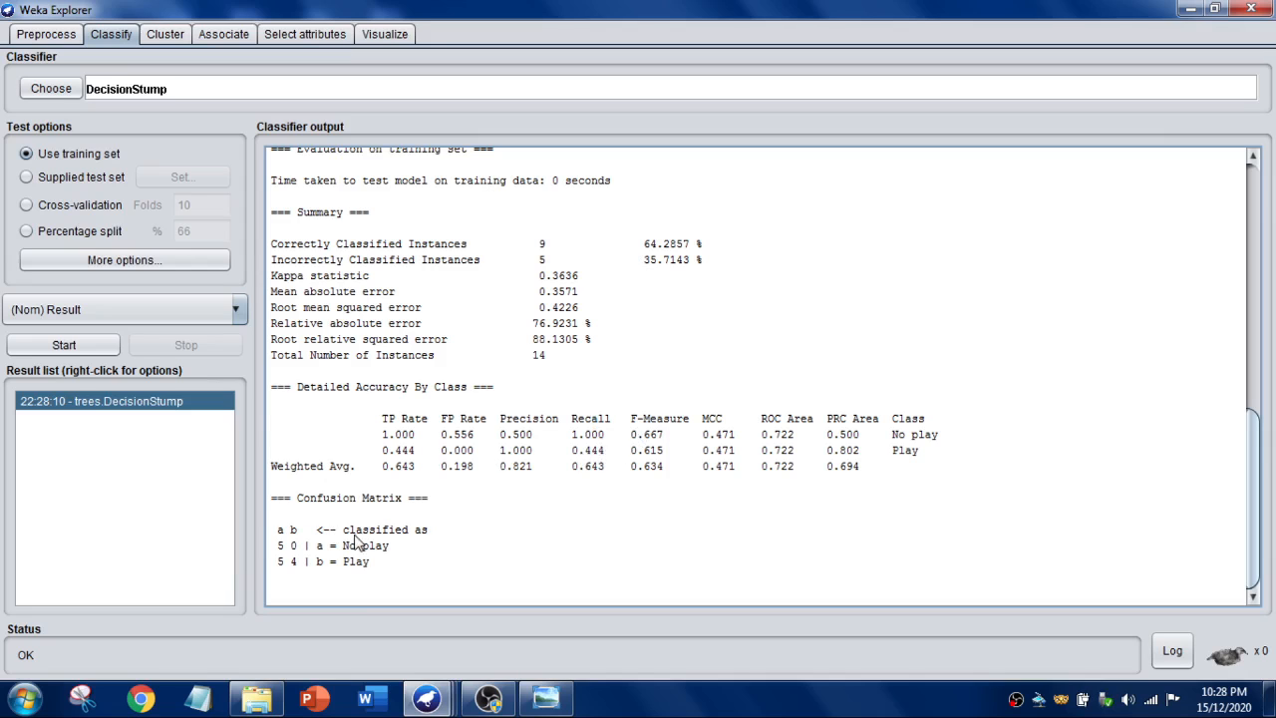
{"action": "scroll", "scroll_direction": "up", "scroll_amount": 3}
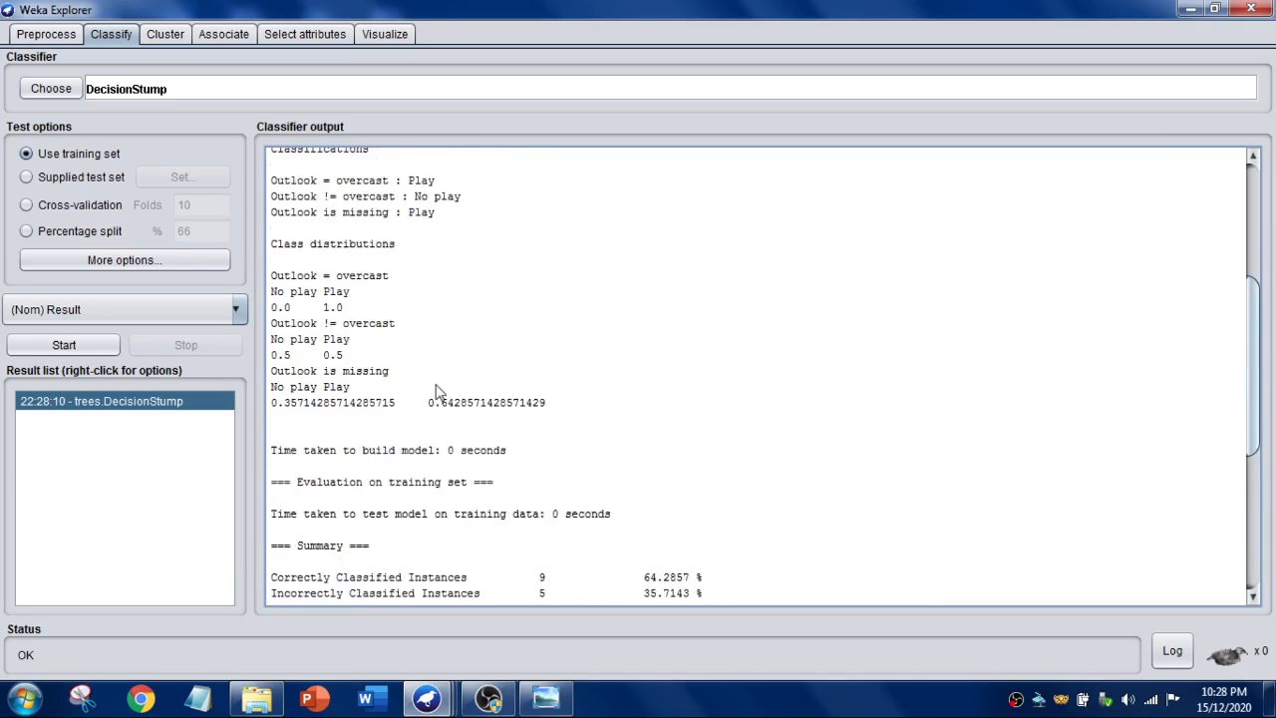
{"action": "left_click", "coordinate": [164, 32]}
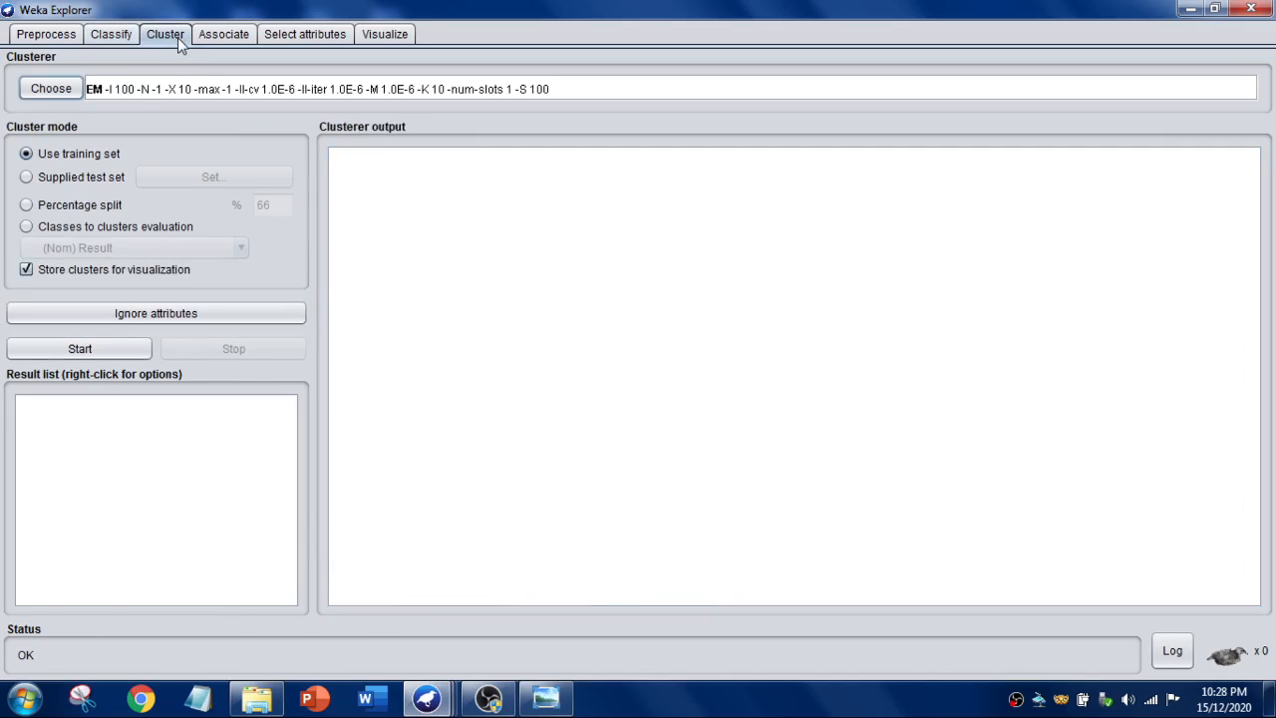
Browse the clusterer, associator and attribute selection panels, then return to Preprocess
{"action": "left_click", "coordinate": [52, 88]}
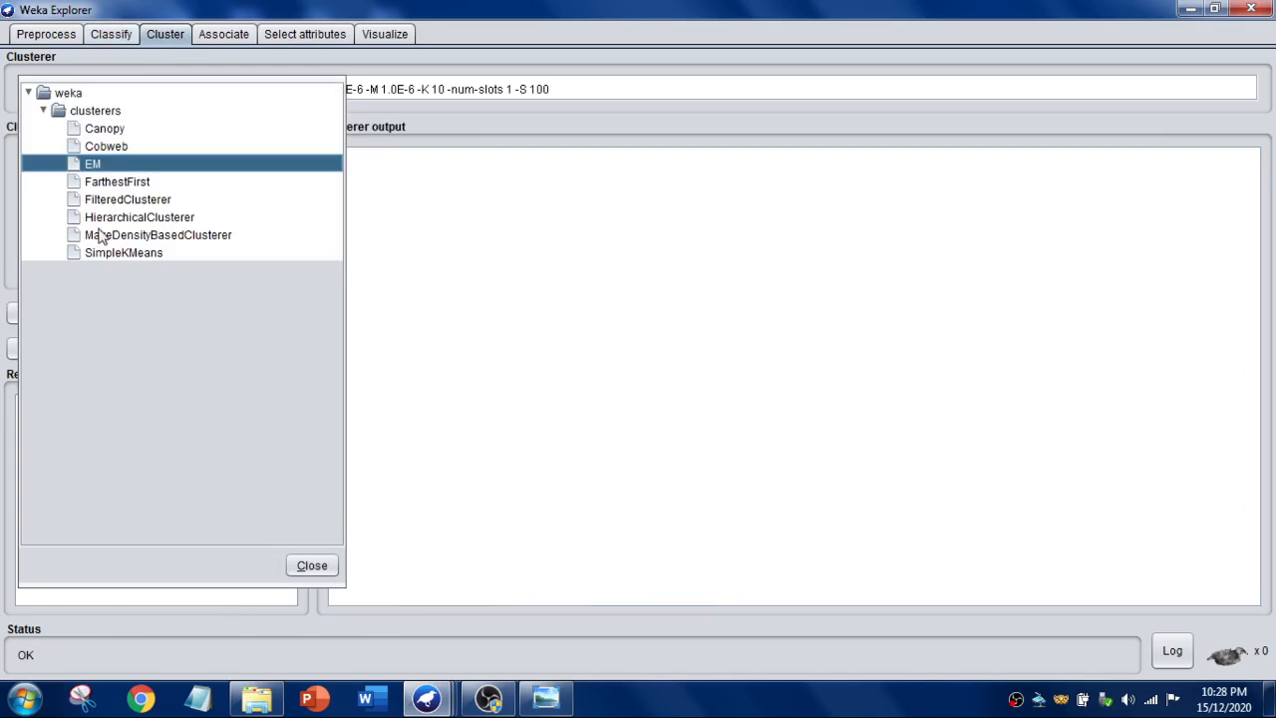
{"action": "left_click", "coordinate": [224, 34]}
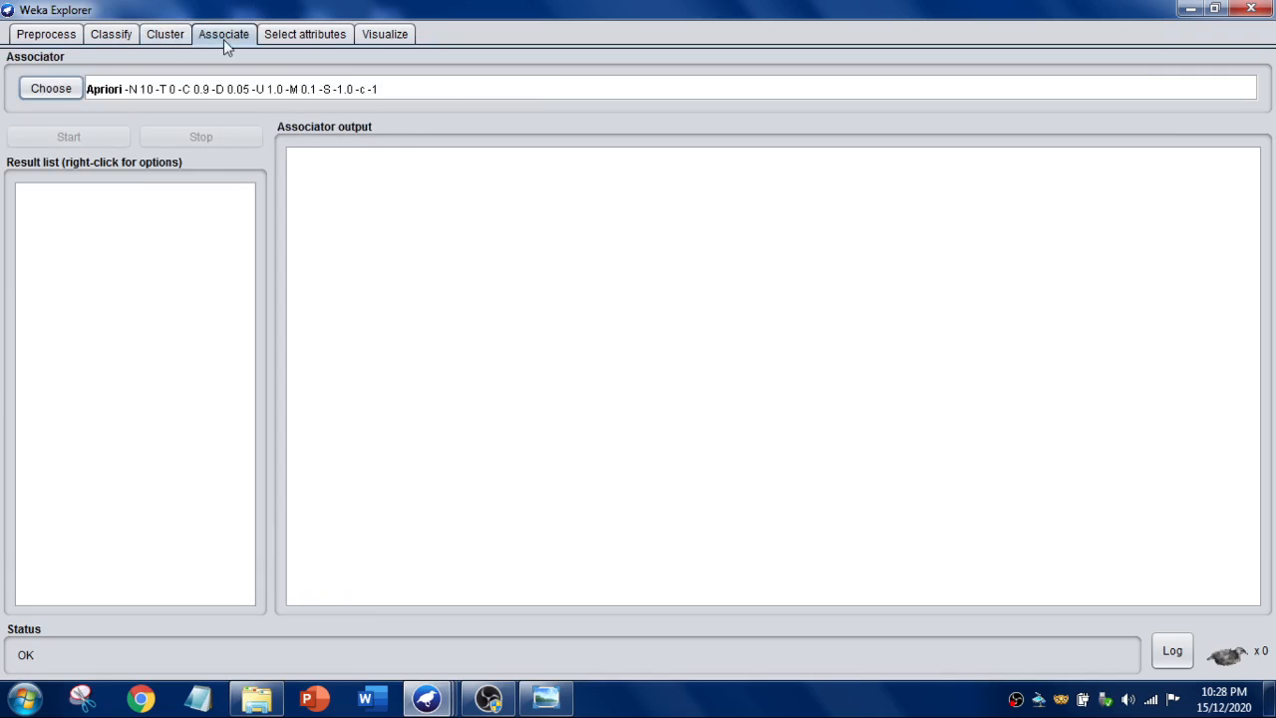
{"action": "left_click", "coordinate": [50, 87]}
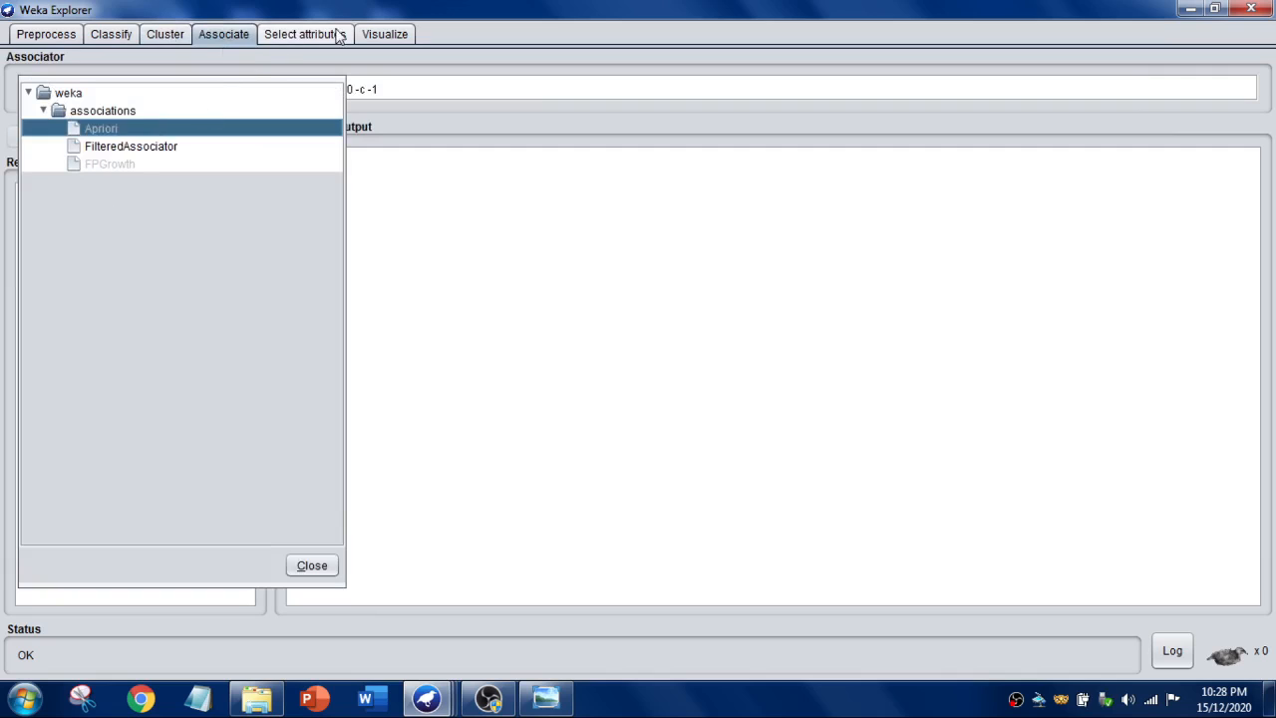
{"action": "left_click", "coordinate": [384, 32]}
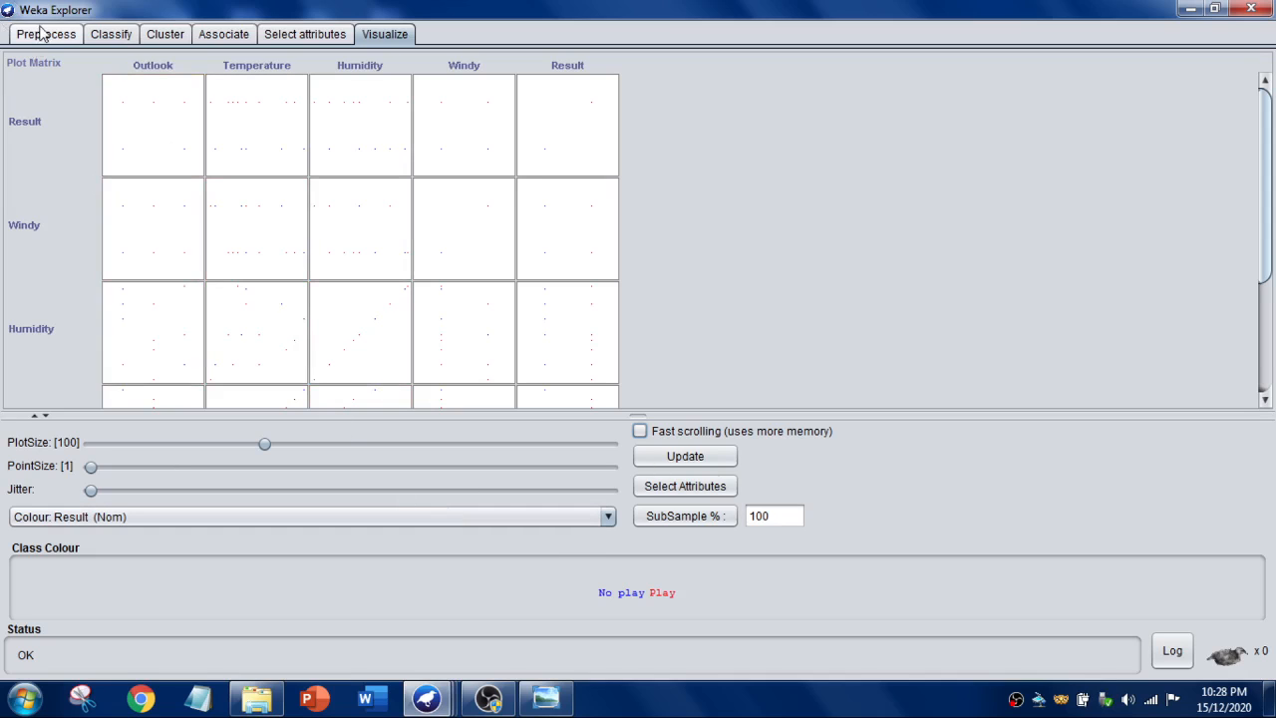
{"action": "left_click", "coordinate": [46, 34]}
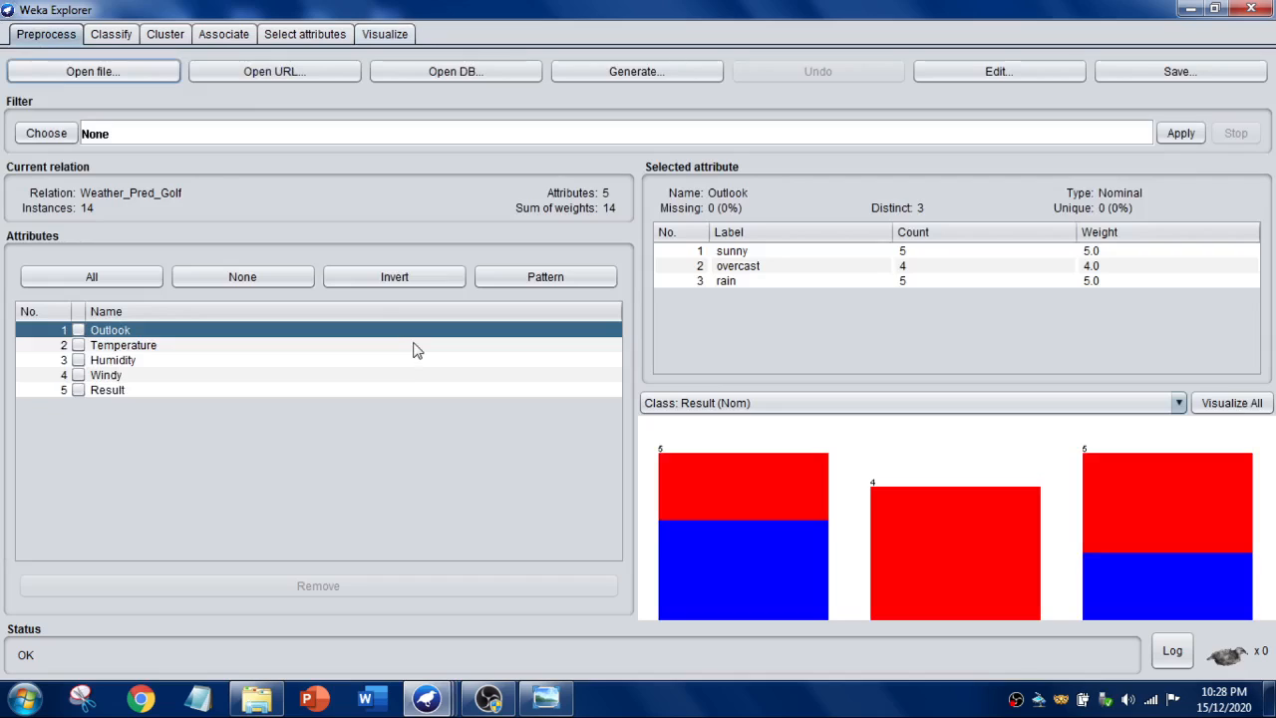